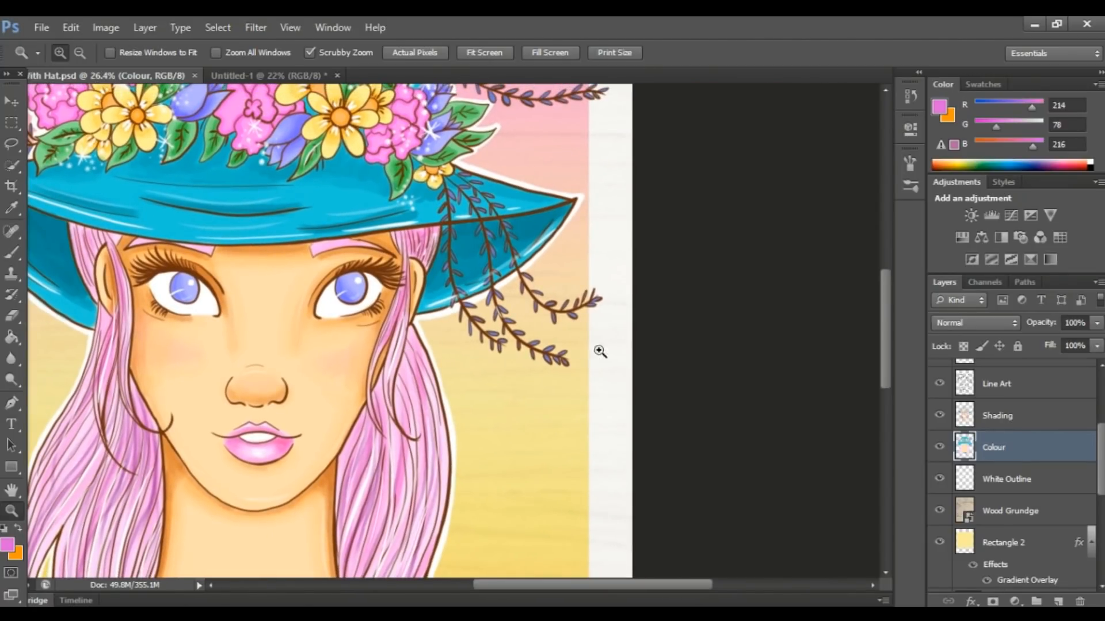
Switch to the line-art document to begin painting peach skin above the choker.
{"action": "left_click", "coordinate": [485, 52]}
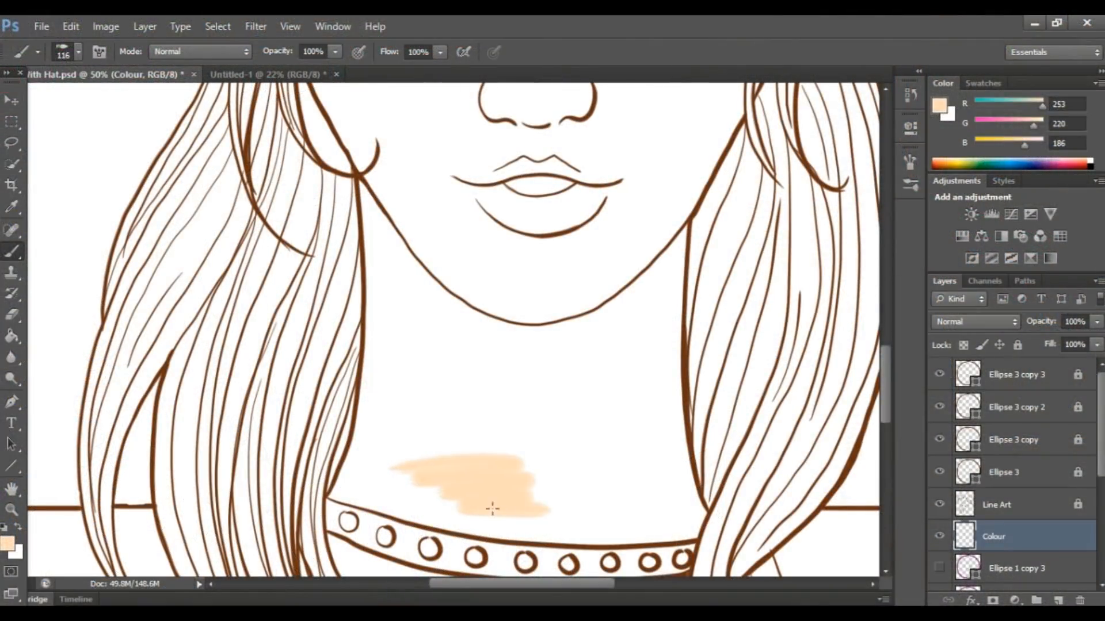
Change the foreground skin colour to warmer peach #fedfaf.
{"action": "left_click", "coordinate": [70, 27]}
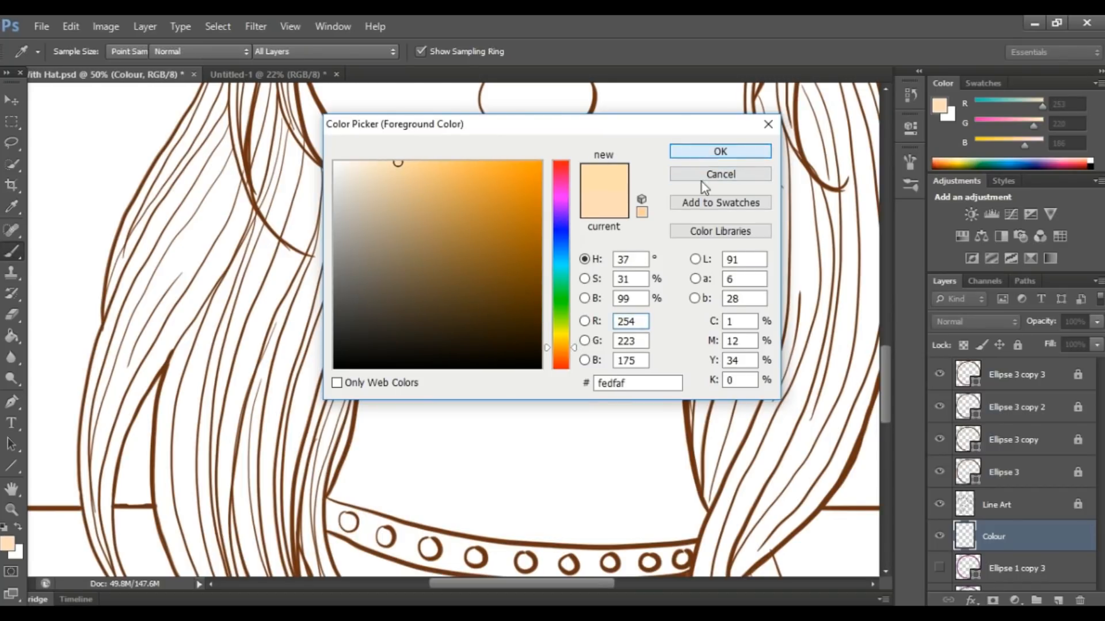
{"action": "left_click", "coordinate": [719, 151]}
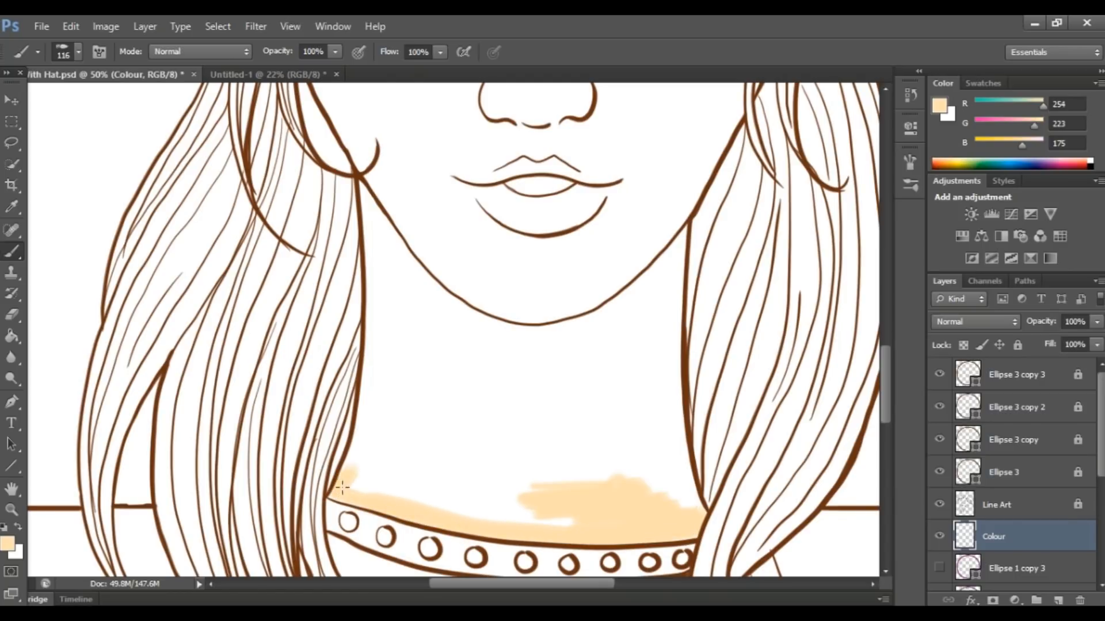
Paint peach skin across the upper chest and the right and centre of the neck.
{"action": "left_click_drag", "start_coordinate": [352, 485], "coordinate": [521, 522]}
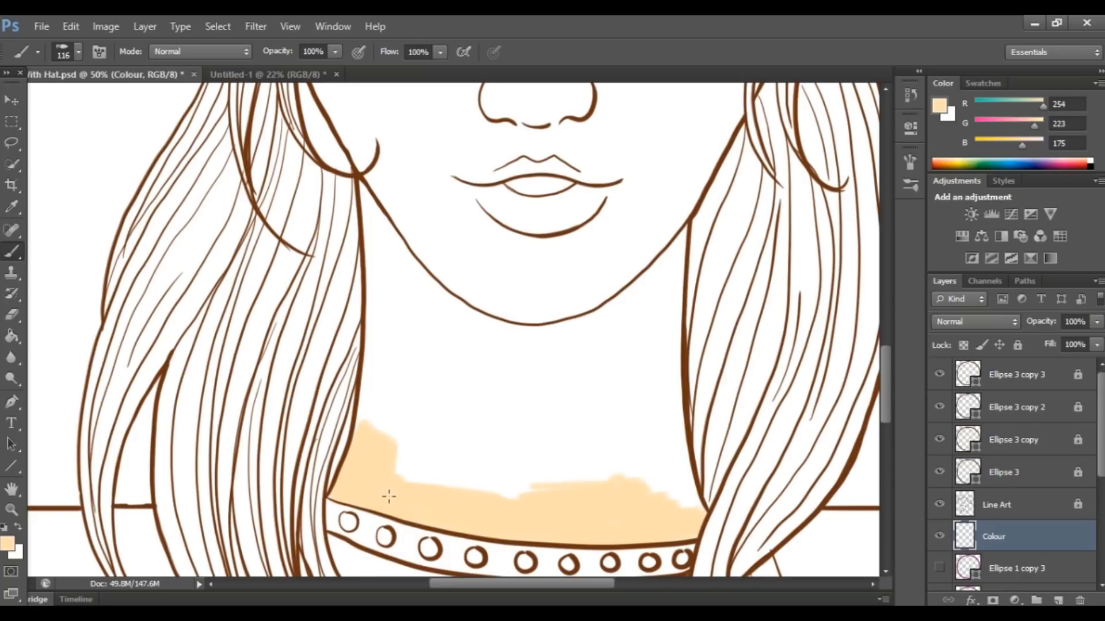
{"action": "left_click_drag", "start_coordinate": [388, 497], "coordinate": [471, 493]}
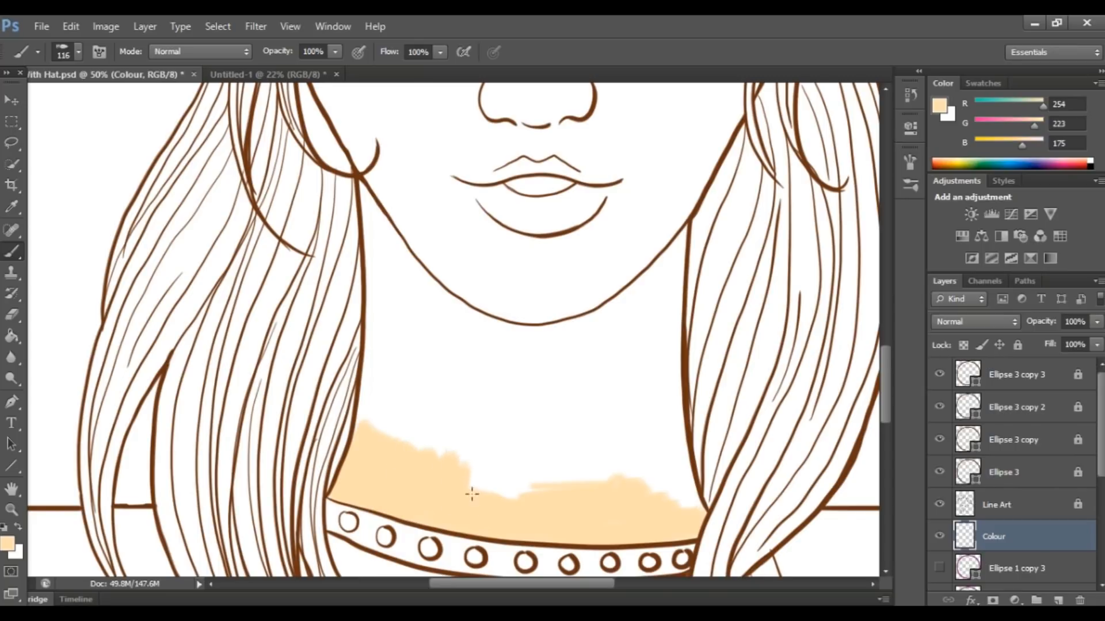
{"action": "left_click_drag", "start_coordinate": [472, 494], "coordinate": [589, 469]}
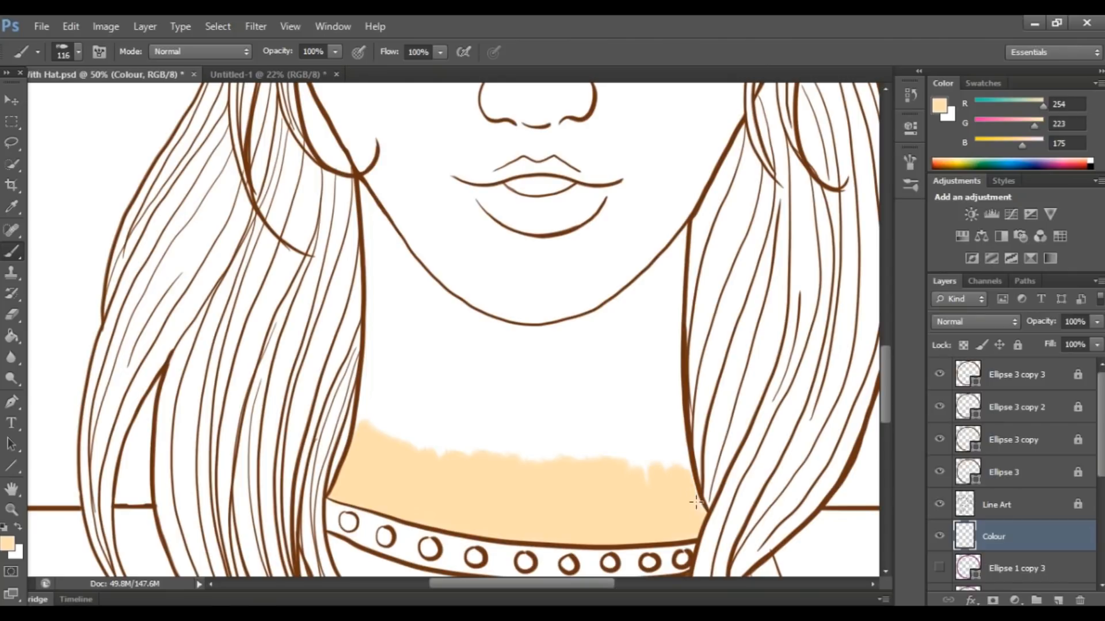
{"action": "left_click_drag", "start_coordinate": [698, 501], "coordinate": [673, 416]}
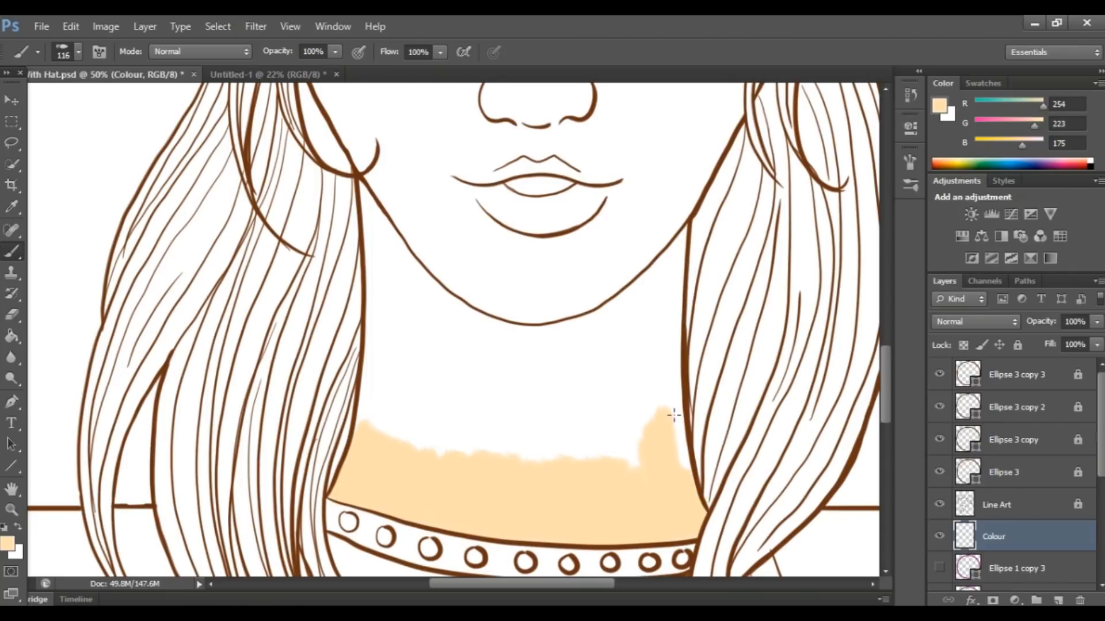
{"action": "left_click_drag", "start_coordinate": [670, 416], "coordinate": [638, 467]}
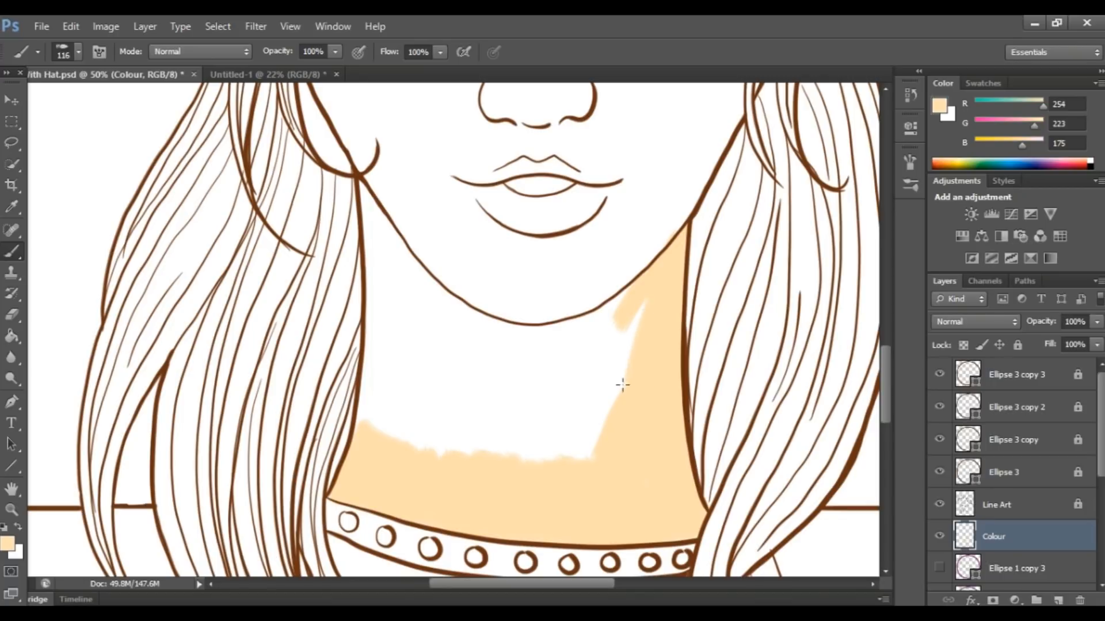
{"action": "left_click_drag", "start_coordinate": [621, 384], "coordinate": [618, 423]}
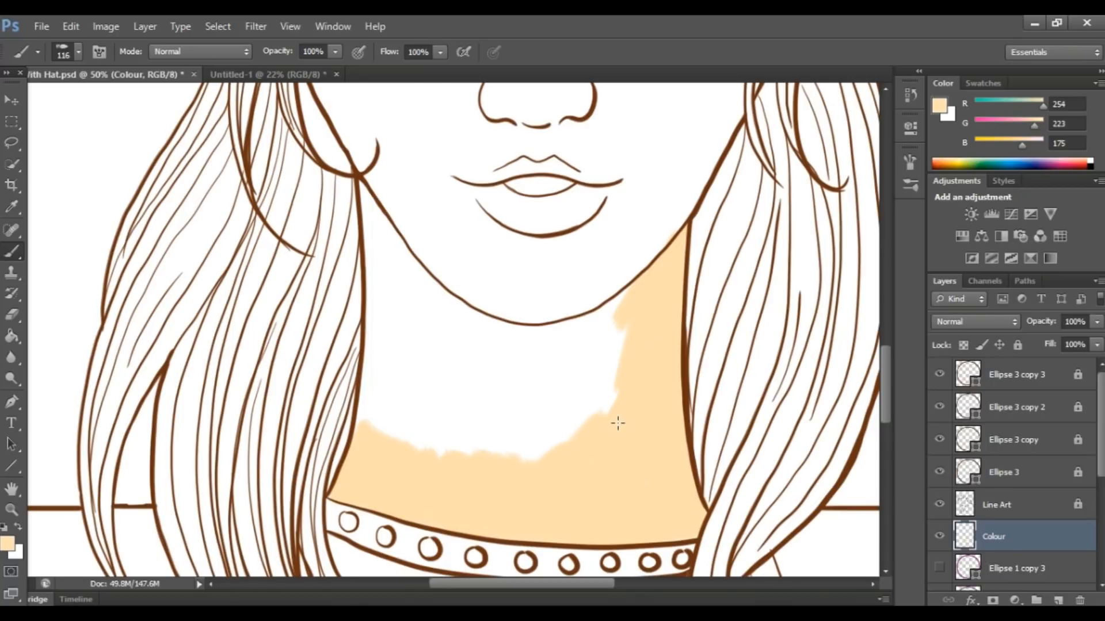
{"action": "left_click_drag", "start_coordinate": [528, 437], "coordinate": [548, 409]}
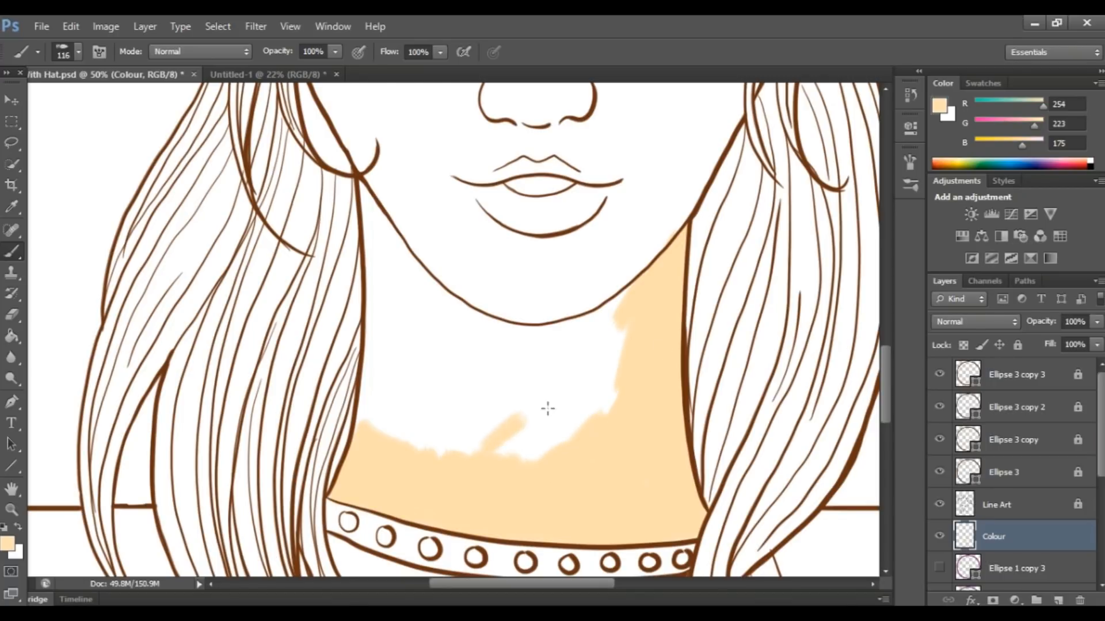
{"action": "left_click_drag", "start_coordinate": [548, 408], "coordinate": [633, 351]}
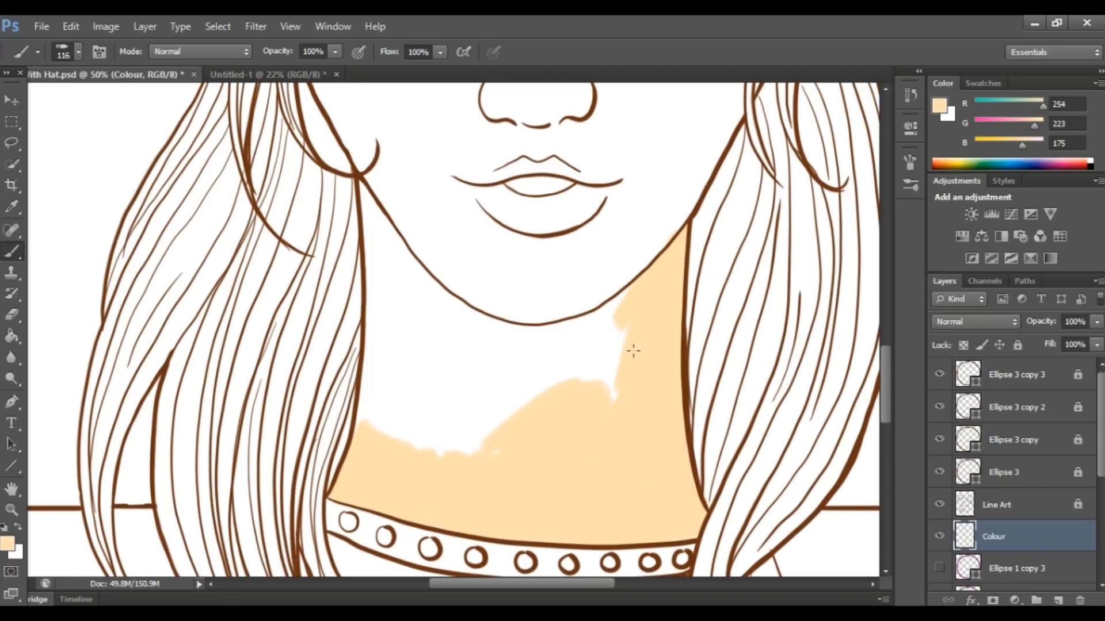
{"action": "left_click_drag", "start_coordinate": [632, 351], "coordinate": [564, 393]}
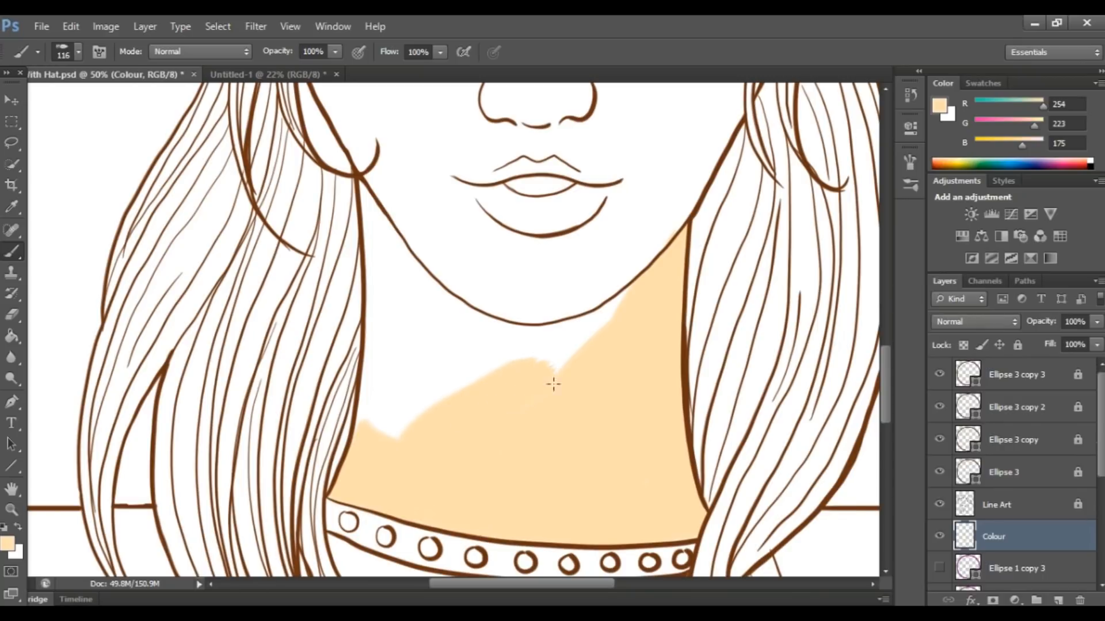
Fill the left neck, under the jaw and the rest of the face with peach.
{"action": "left_click_drag", "start_coordinate": [553, 384], "coordinate": [391, 360]}
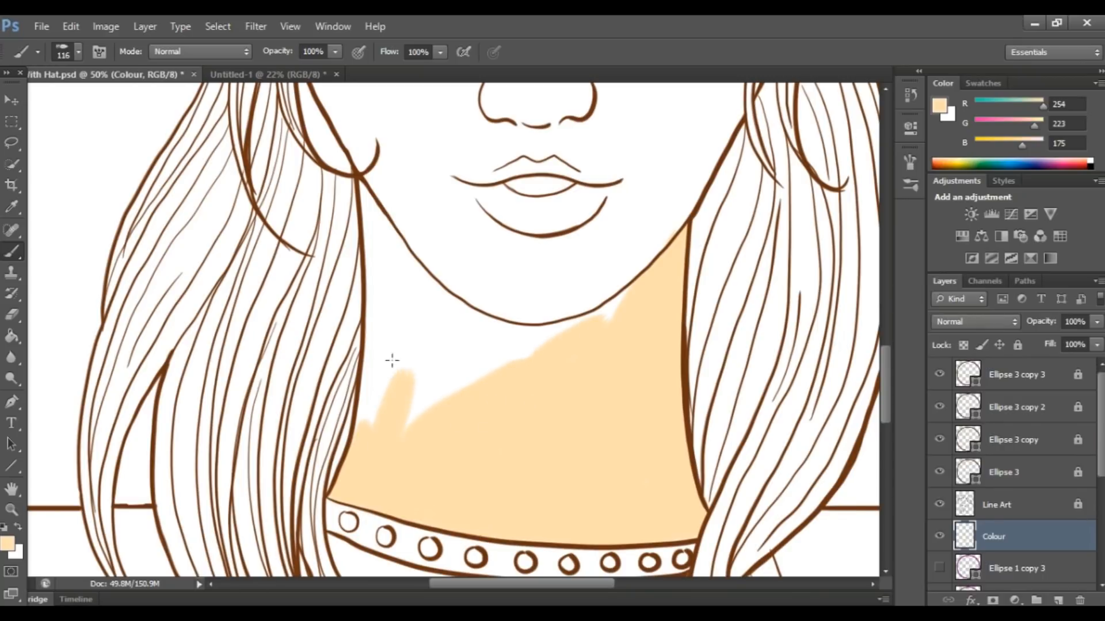
{"action": "left_click_drag", "start_coordinate": [392, 361], "coordinate": [415, 411]}
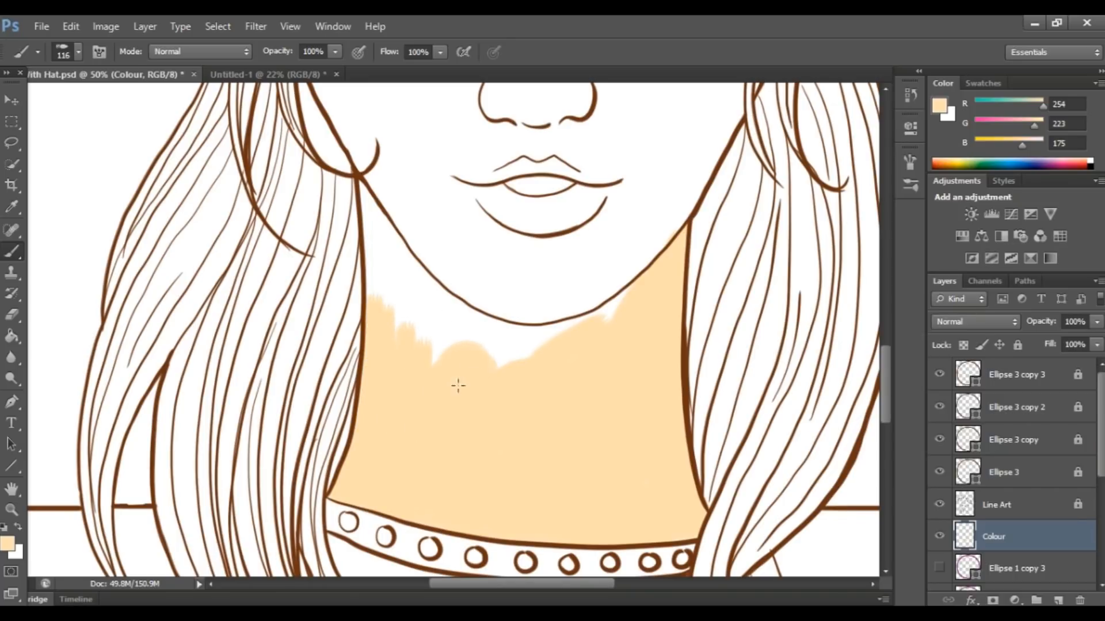
{"action": "left_click_drag", "start_coordinate": [458, 386], "coordinate": [369, 236]}
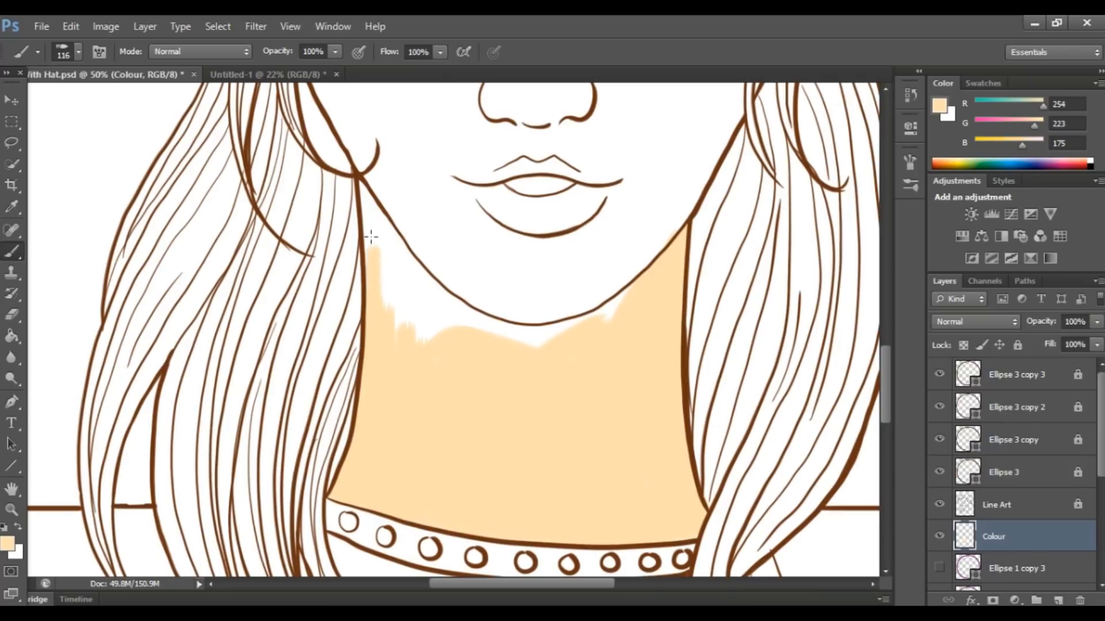
{"action": "left_click_drag", "start_coordinate": [372, 236], "coordinate": [397, 282]}
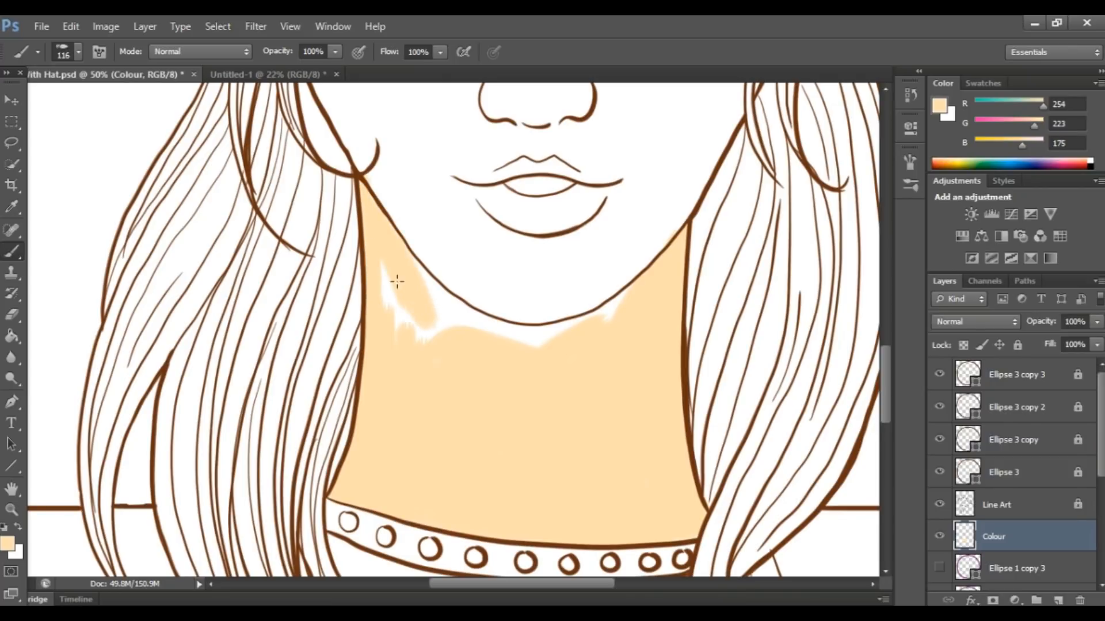
{"action": "left_click_drag", "start_coordinate": [395, 282], "coordinate": [448, 322]}
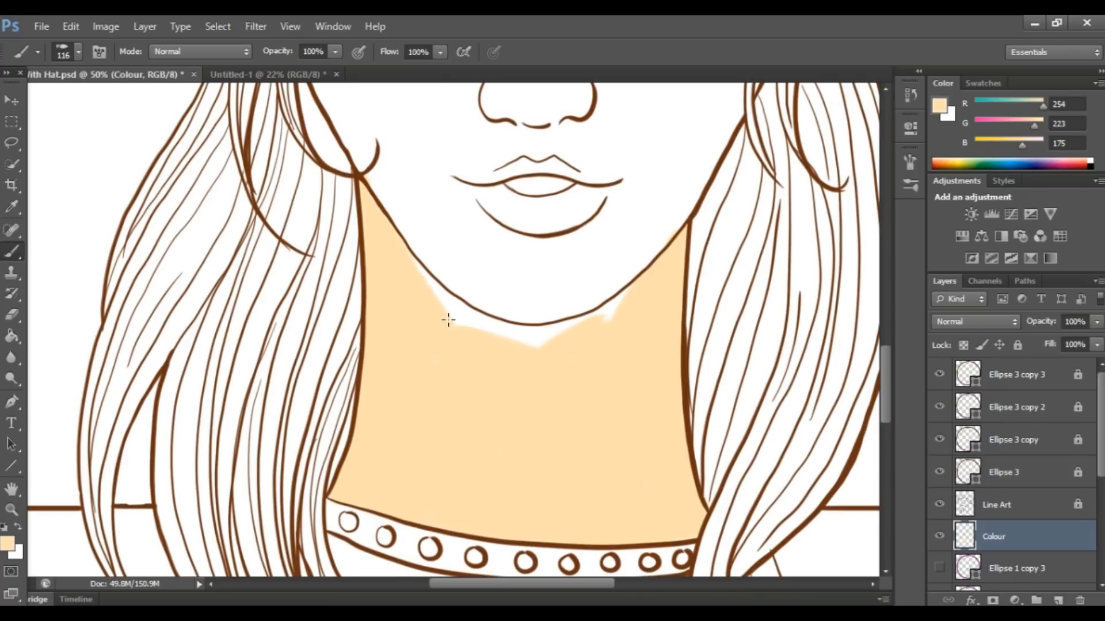
{"action": "left_click_drag", "start_coordinate": [448, 318], "coordinate": [542, 341]}
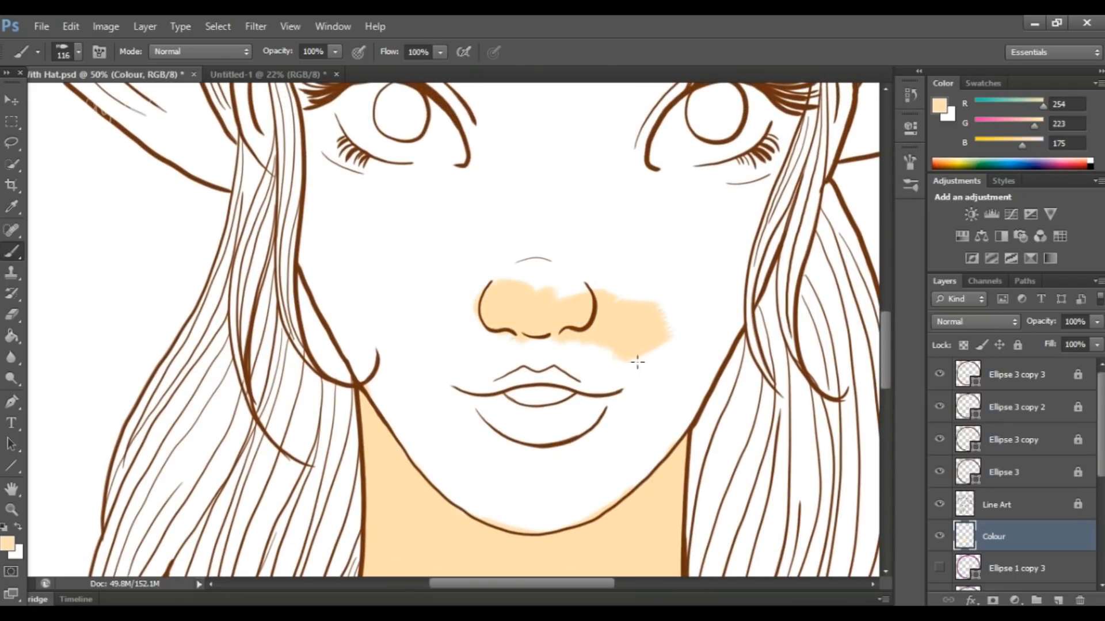
{"action": "left_click_drag", "start_coordinate": [637, 361], "coordinate": [645, 464]}
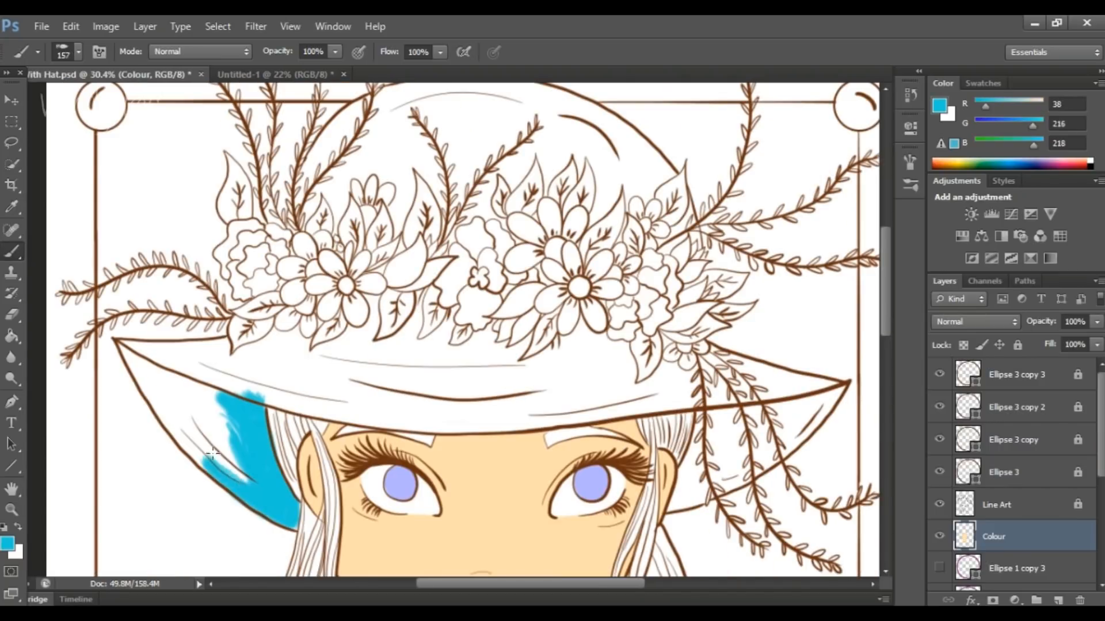
Fill the left underside of the hat brim teal up to the leaves.
{"action": "left_click_drag", "start_coordinate": [212, 454], "coordinate": [151, 401]}
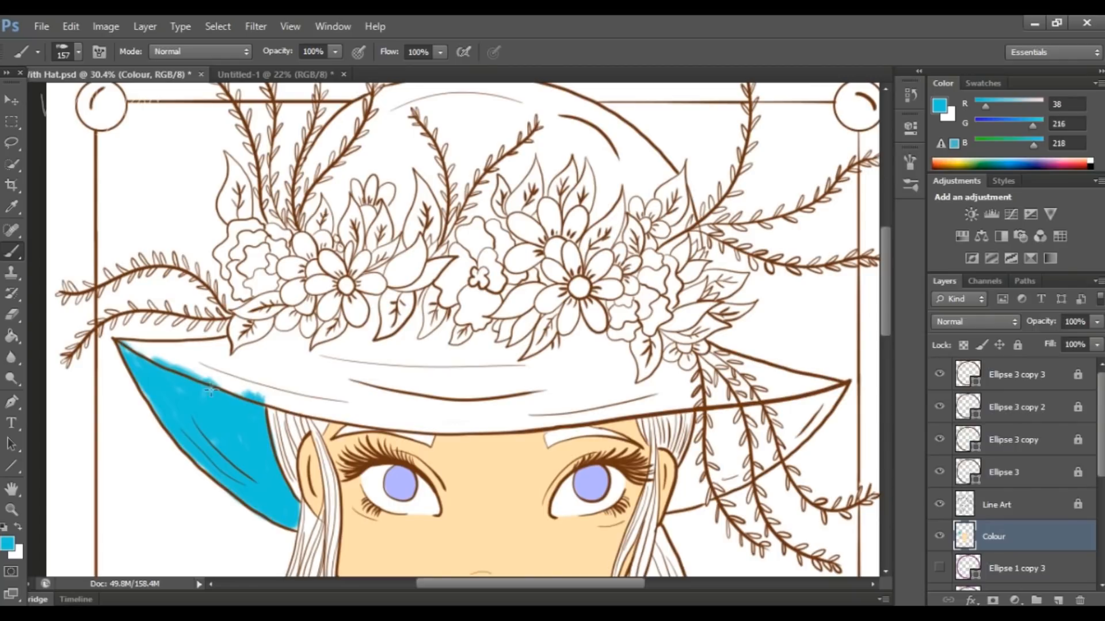
{"action": "left_click_drag", "start_coordinate": [212, 392], "coordinate": [193, 359]}
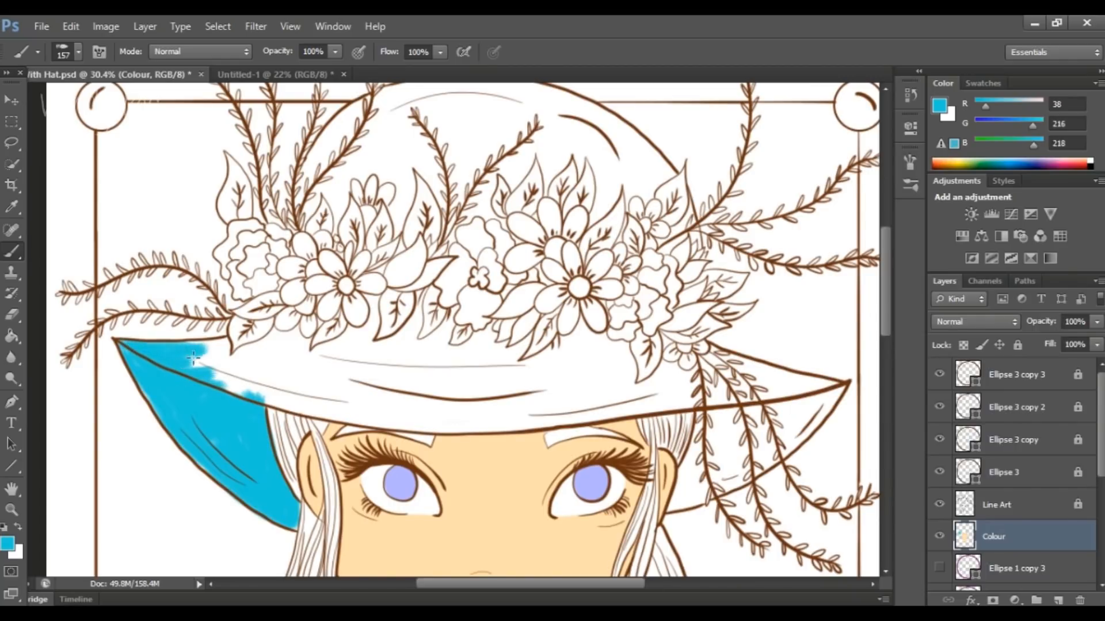
{"action": "left_click_drag", "start_coordinate": [193, 359], "coordinate": [233, 373]}
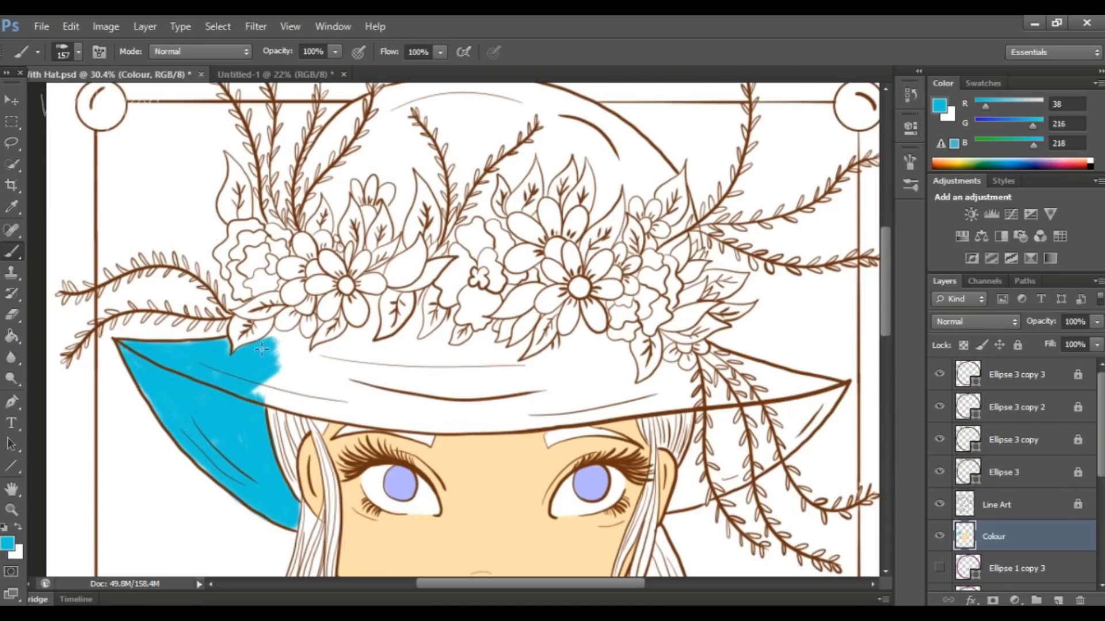
{"action": "left_click_drag", "start_coordinate": [262, 350], "coordinate": [296, 350]}
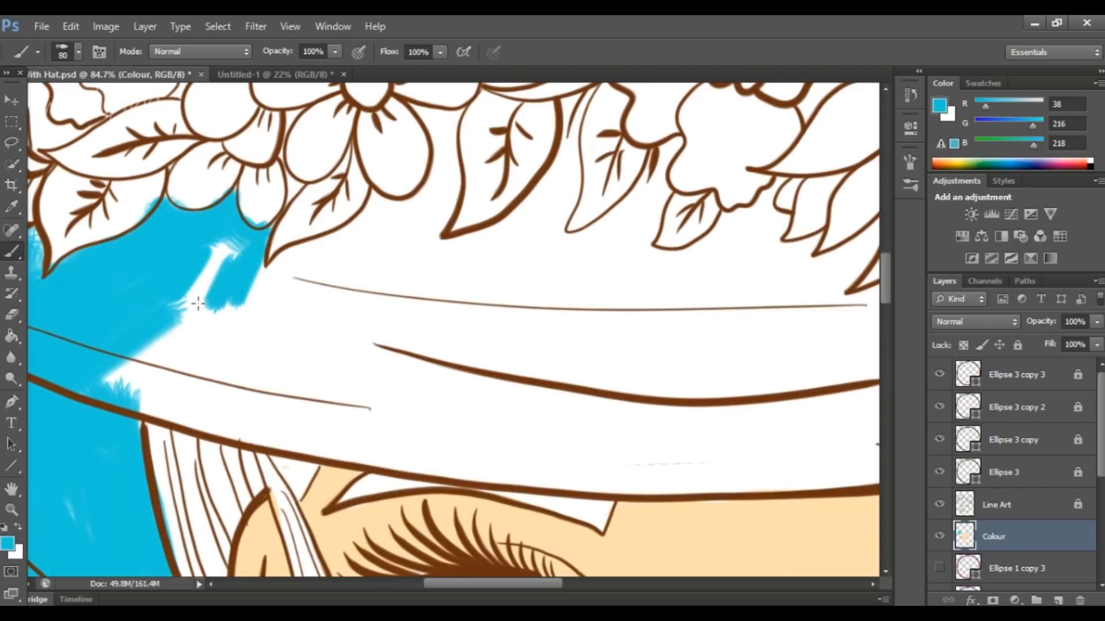
Spread teal across the hat band and up between the leaves and flowers.
{"action": "left_click_drag", "start_coordinate": [197, 302], "coordinate": [70, 492]}
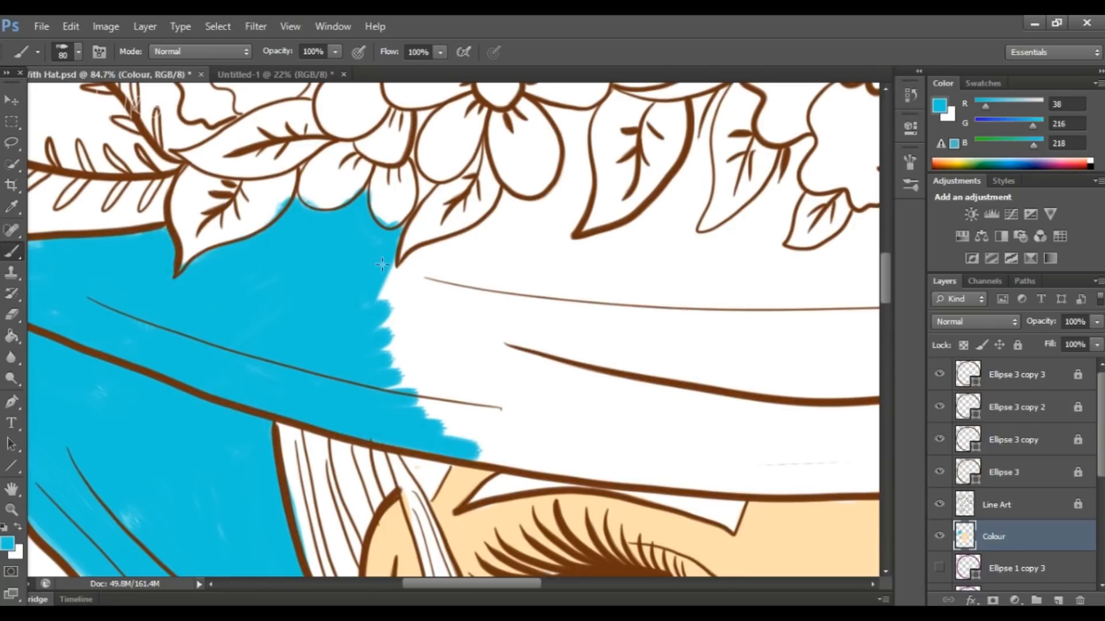
{"action": "left_click_drag", "start_coordinate": [395, 253], "coordinate": [501, 219]}
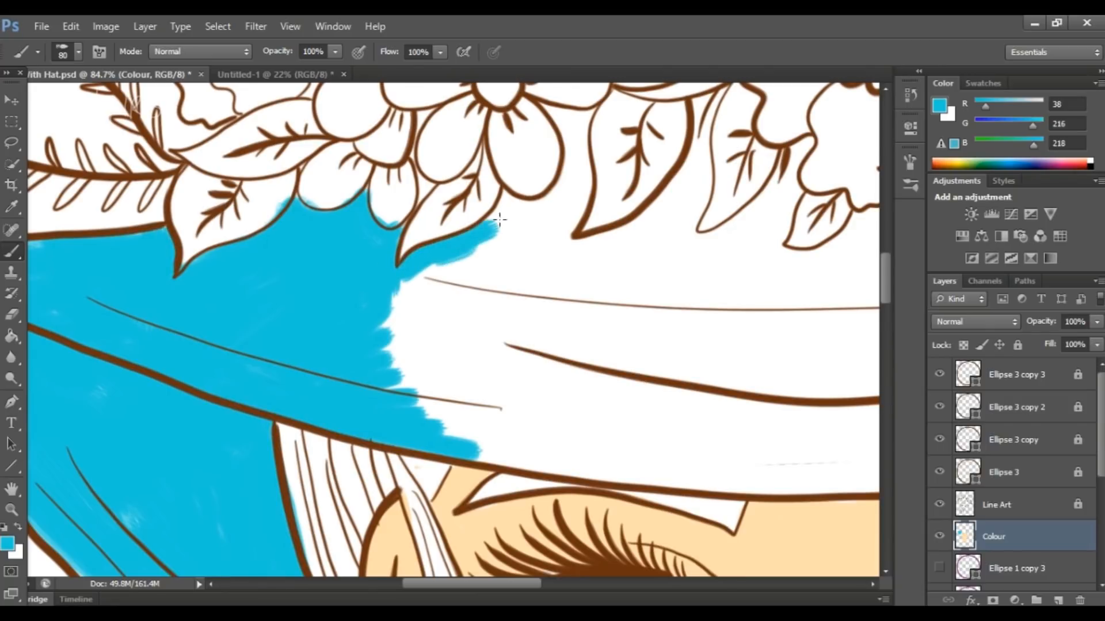
{"action": "left_click_drag", "start_coordinate": [494, 218], "coordinate": [571, 152]}
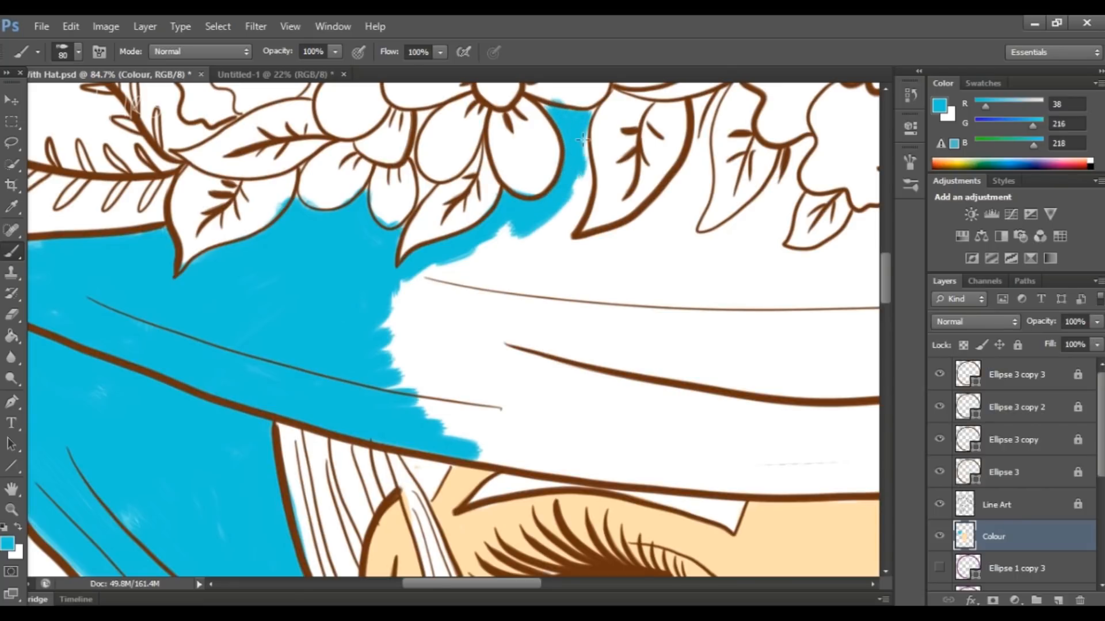
{"action": "left_click_drag", "start_coordinate": [578, 141], "coordinate": [395, 302]}
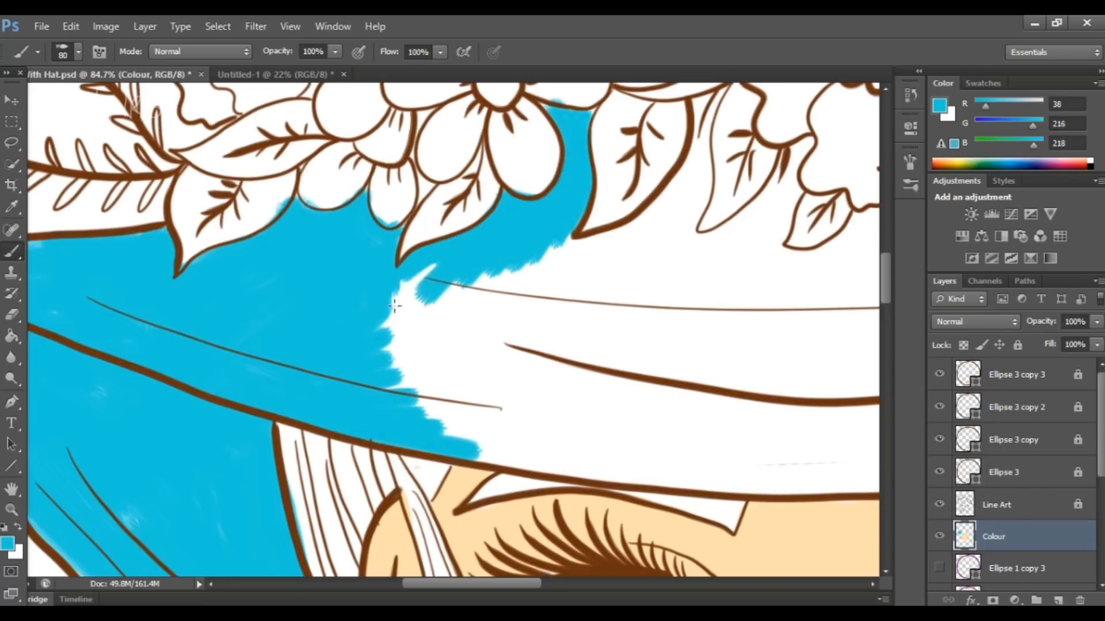
Colour the lower brim edge and middle of the brim teal.
{"action": "left_click_drag", "start_coordinate": [394, 306], "coordinate": [405, 398]}
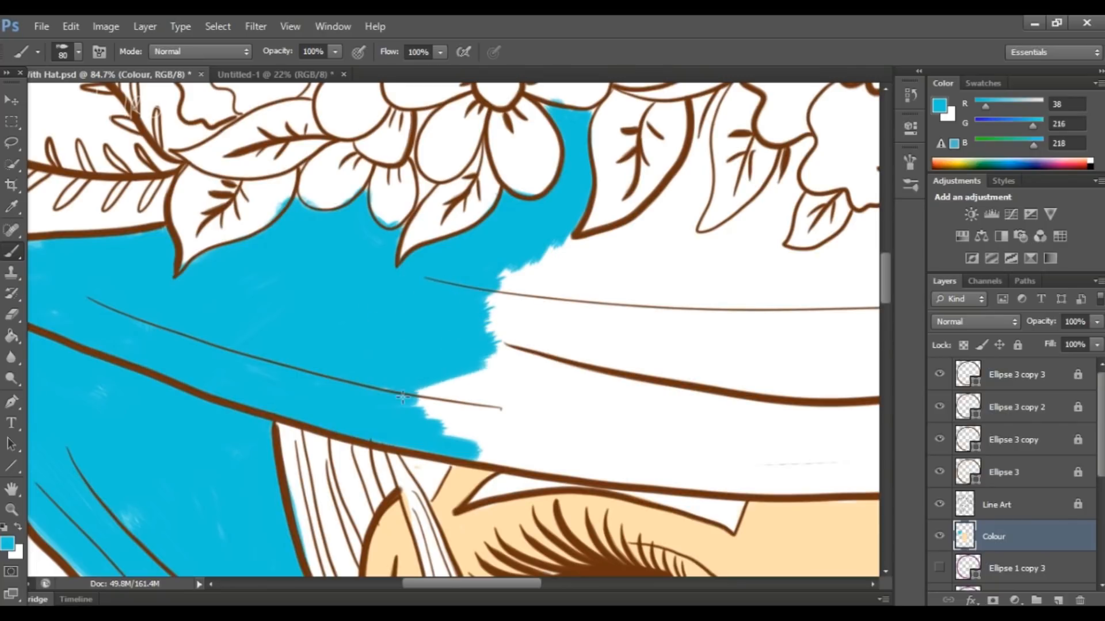
{"action": "left_click_drag", "start_coordinate": [402, 398], "coordinate": [528, 465]}
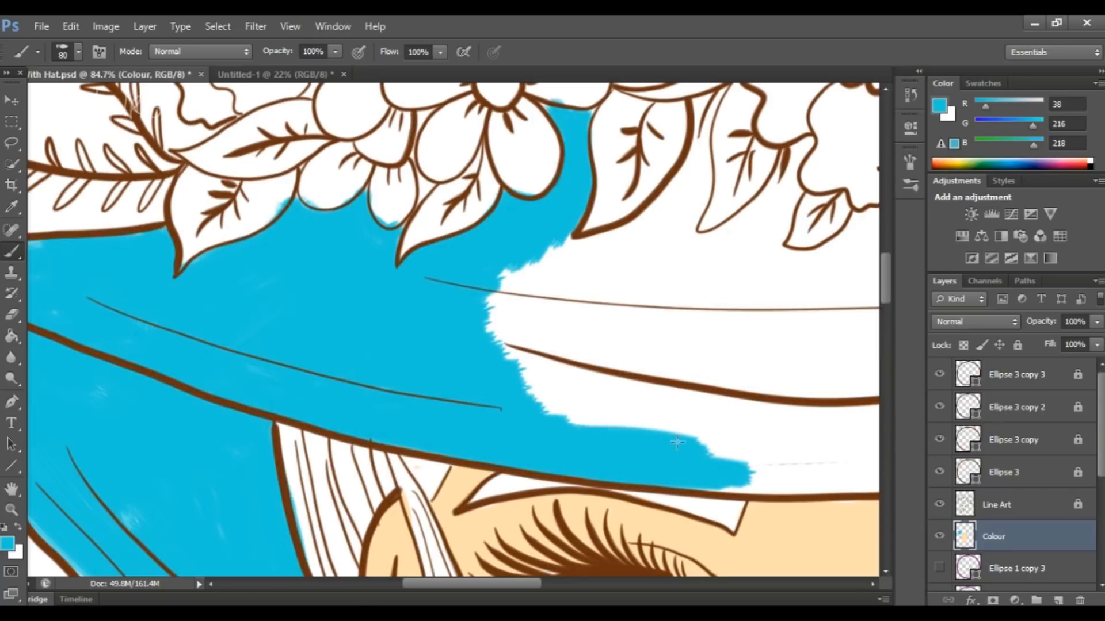
{"action": "left_click_drag", "start_coordinate": [677, 442], "coordinate": [571, 347]}
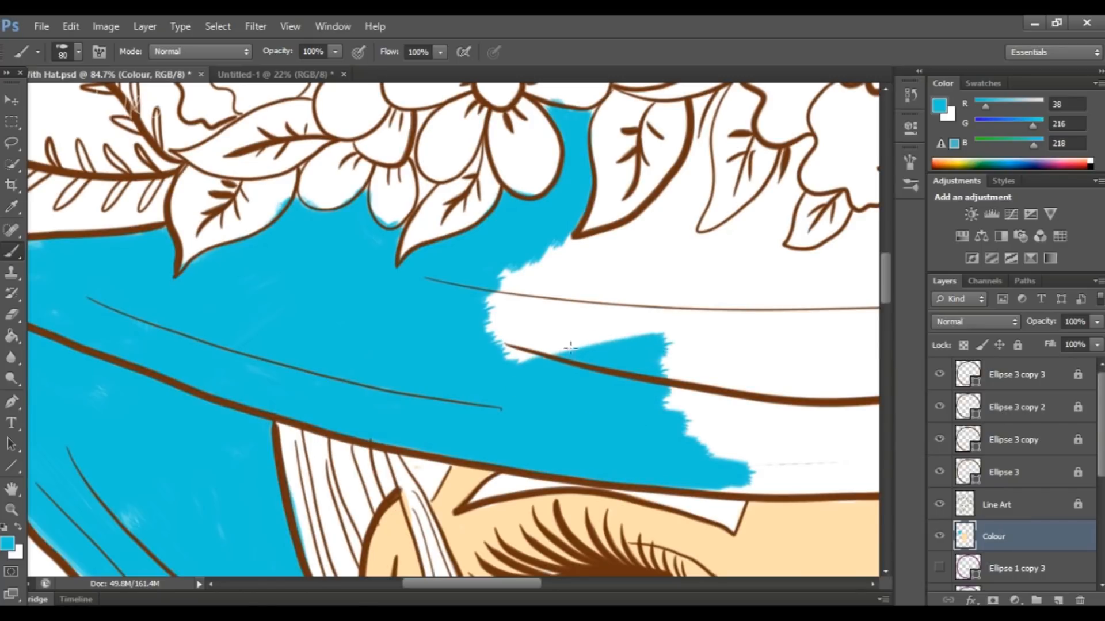
{"action": "left_click_drag", "start_coordinate": [571, 345], "coordinate": [490, 286]}
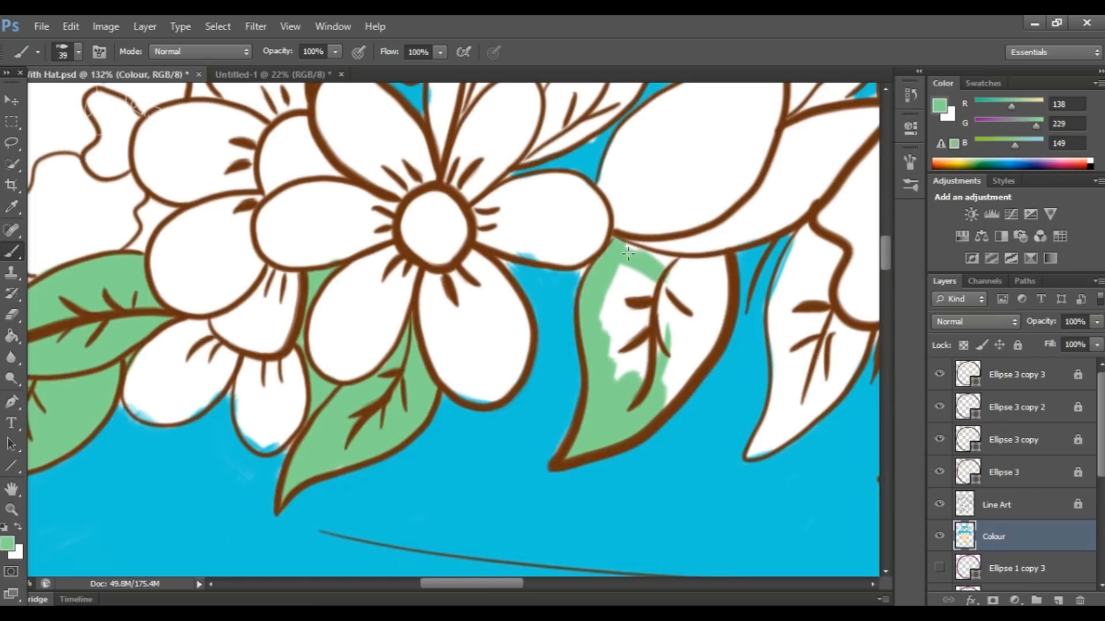
Colour the wreath leaves green, then switch to pale yellow for the flower petals.
{"action": "left_click_drag", "start_coordinate": [627, 253], "coordinate": [648, 416]}
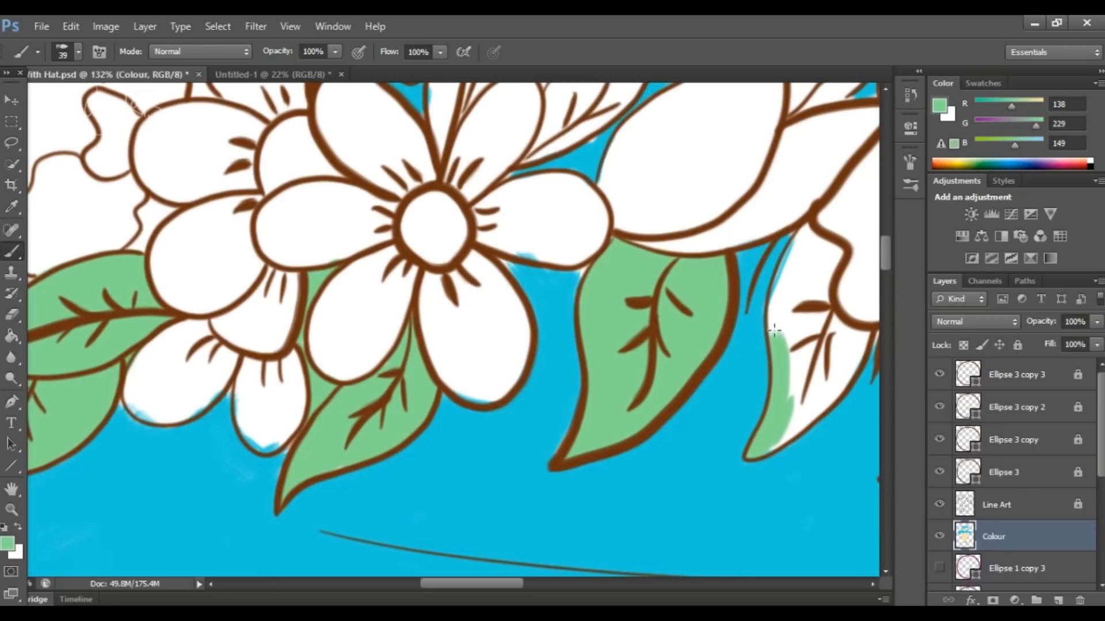
{"action": "left_click", "coordinate": [70, 27]}
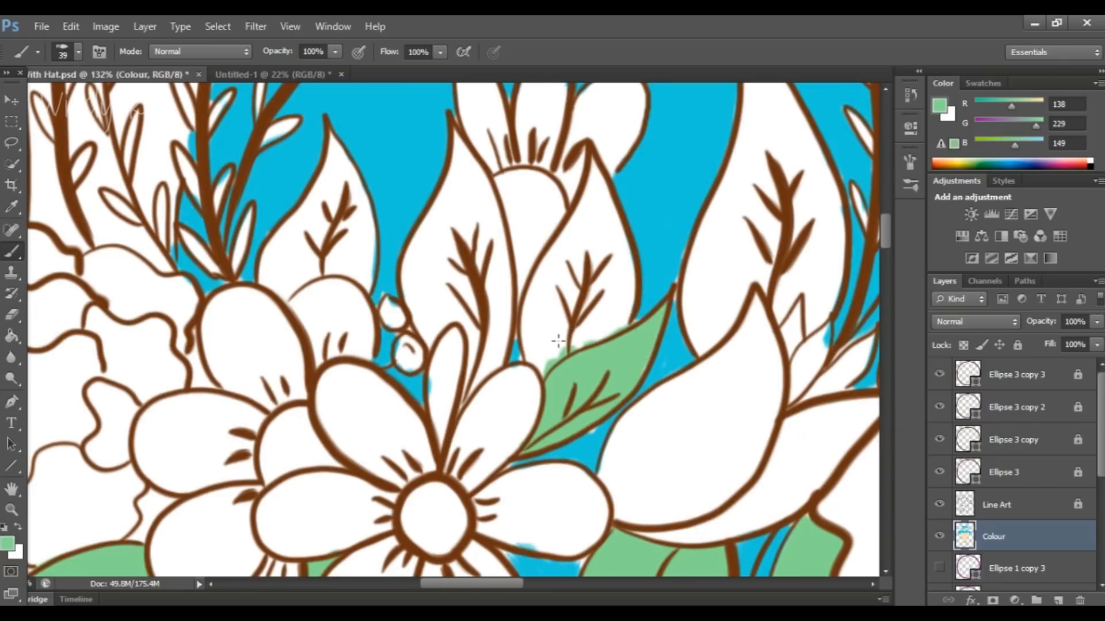
{"action": "left_click_drag", "start_coordinate": [557, 345], "coordinate": [571, 222]}
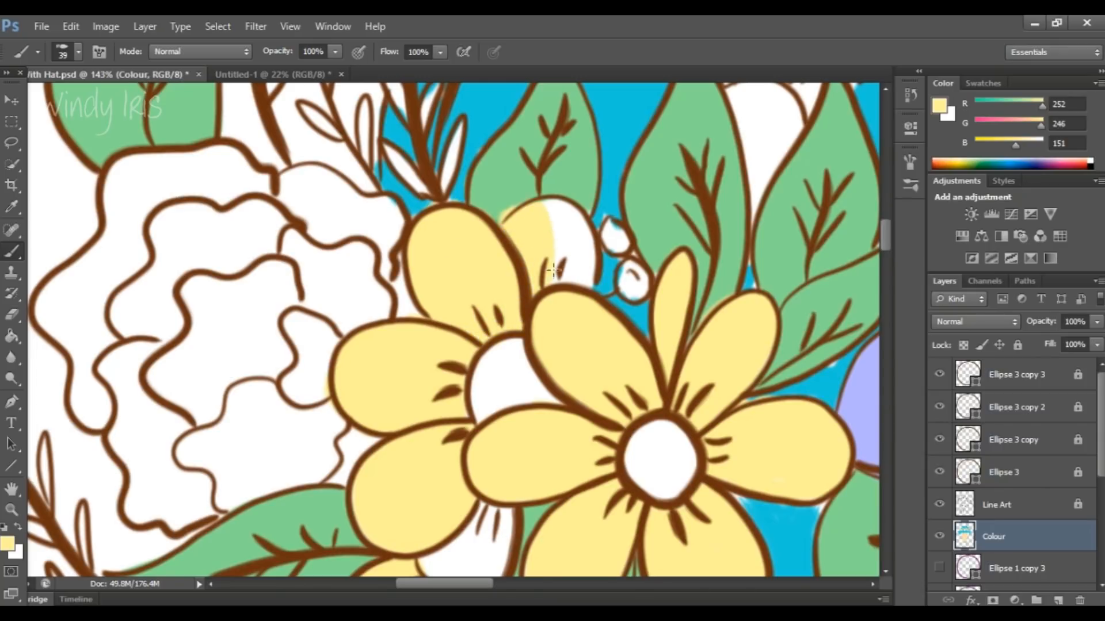
{"action": "left_click", "coordinate": [70, 26]}
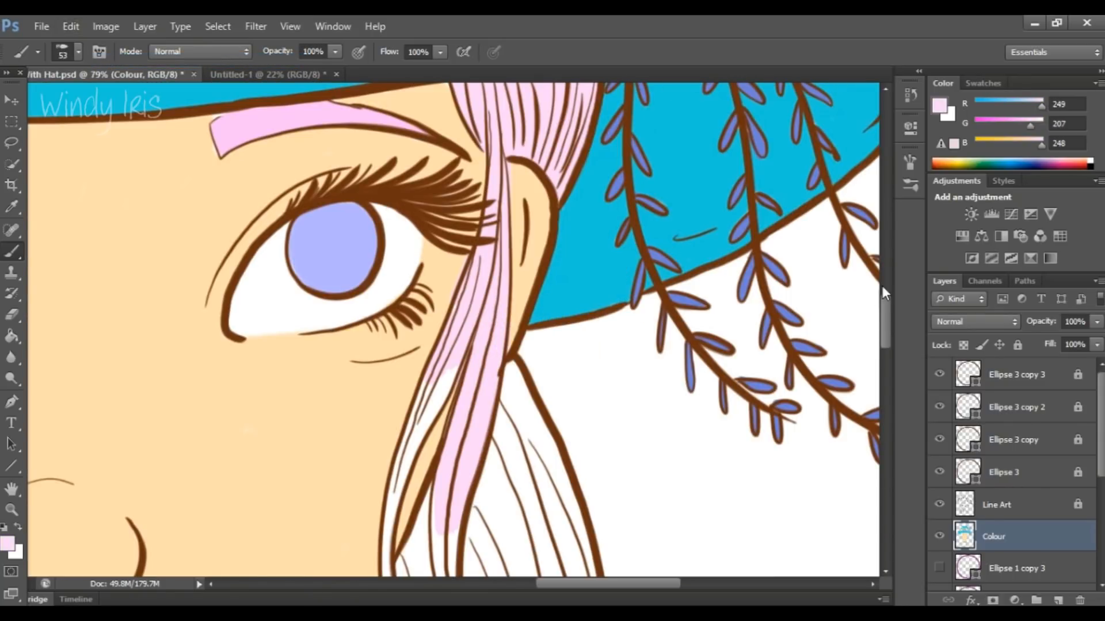
Paint a hair strand and the lower lip light pink.
{"action": "scroll", "scroll_direction": "down", "scroll_amount": 3}
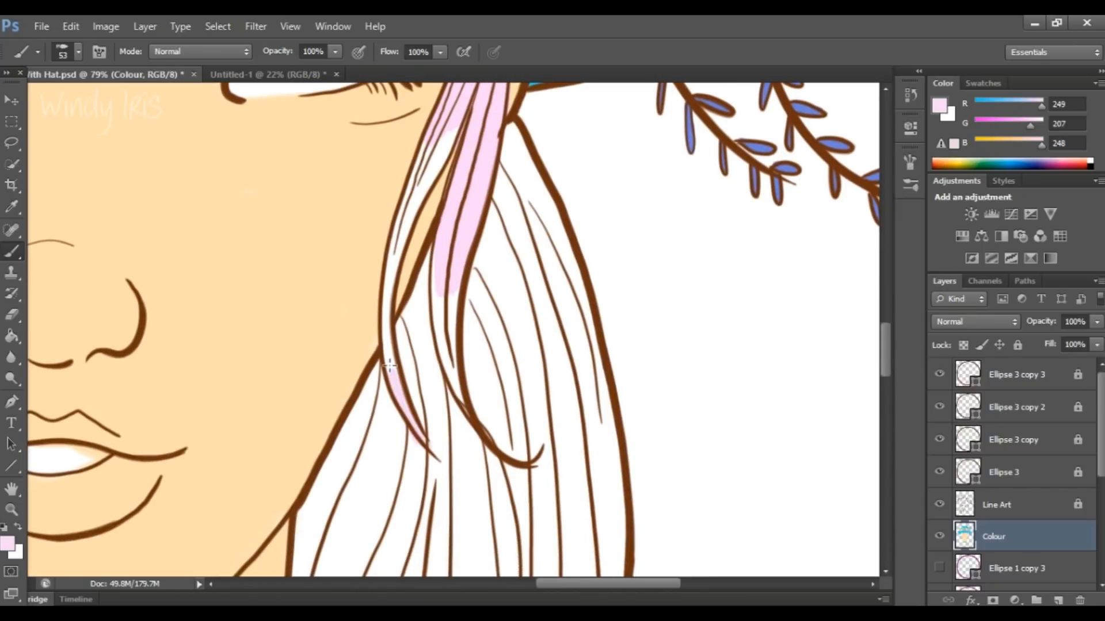
{"action": "left_click_drag", "start_coordinate": [391, 366], "coordinate": [394, 233]}
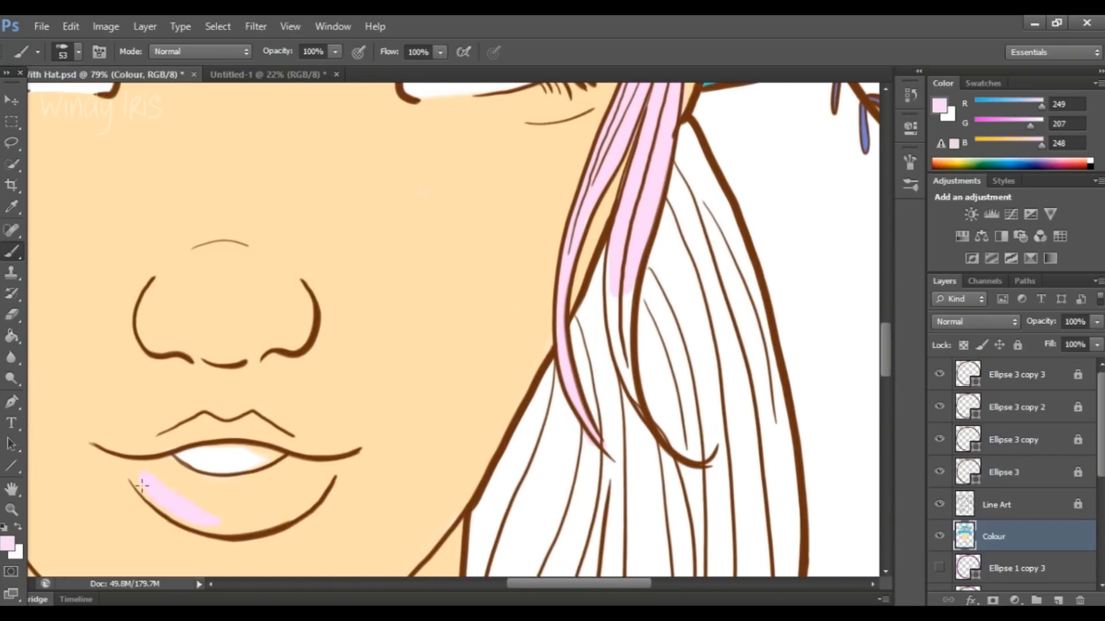
{"action": "left_click_drag", "start_coordinate": [141, 485], "coordinate": [222, 511]}
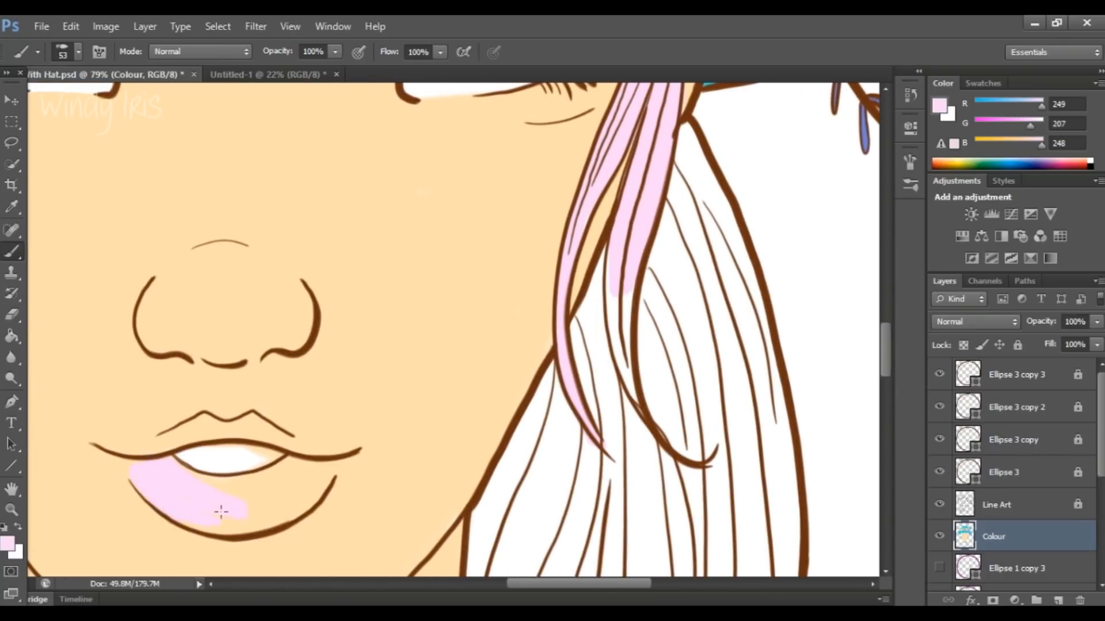
{"action": "left_click_drag", "start_coordinate": [226, 511], "coordinate": [282, 479]}
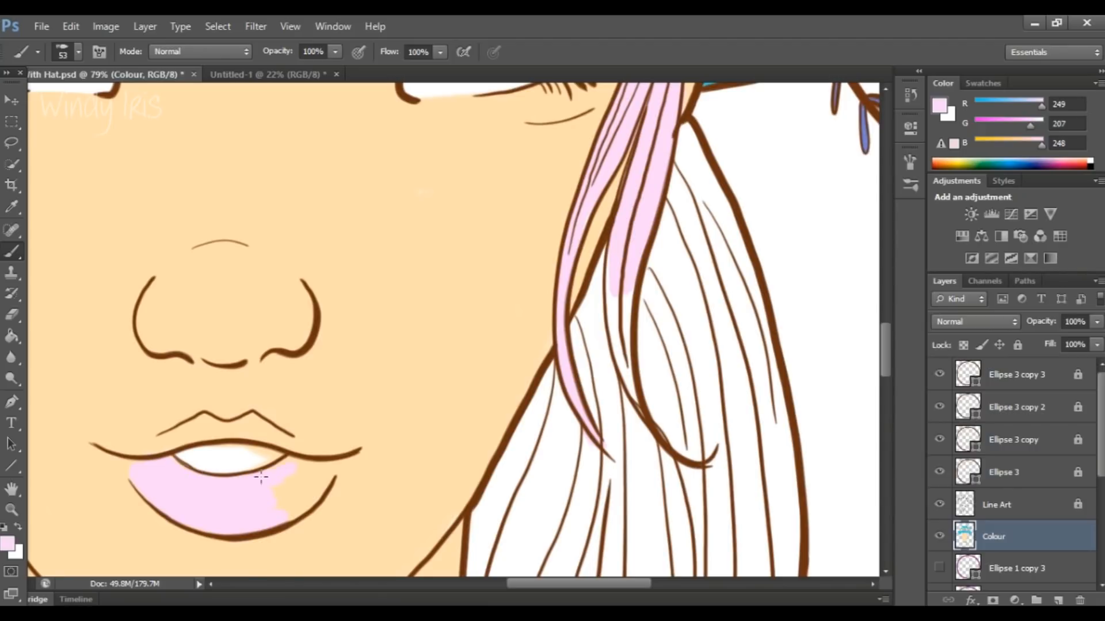
{"action": "left_click_drag", "start_coordinate": [282, 479], "coordinate": [335, 462]}
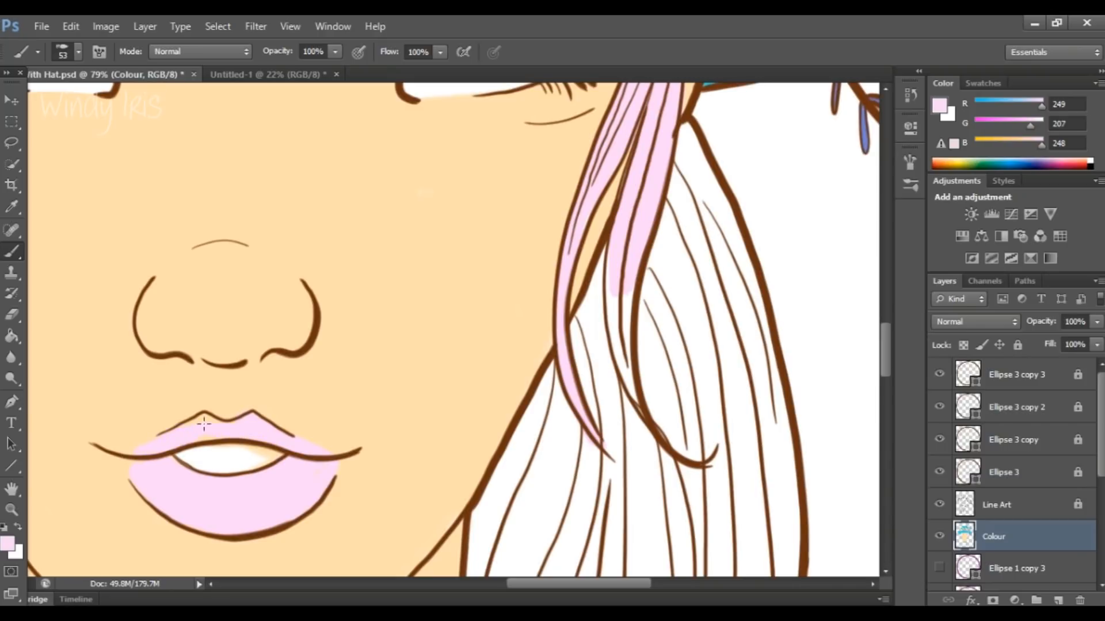
{"action": "mouse_move", "coordinate": [647, 352]}
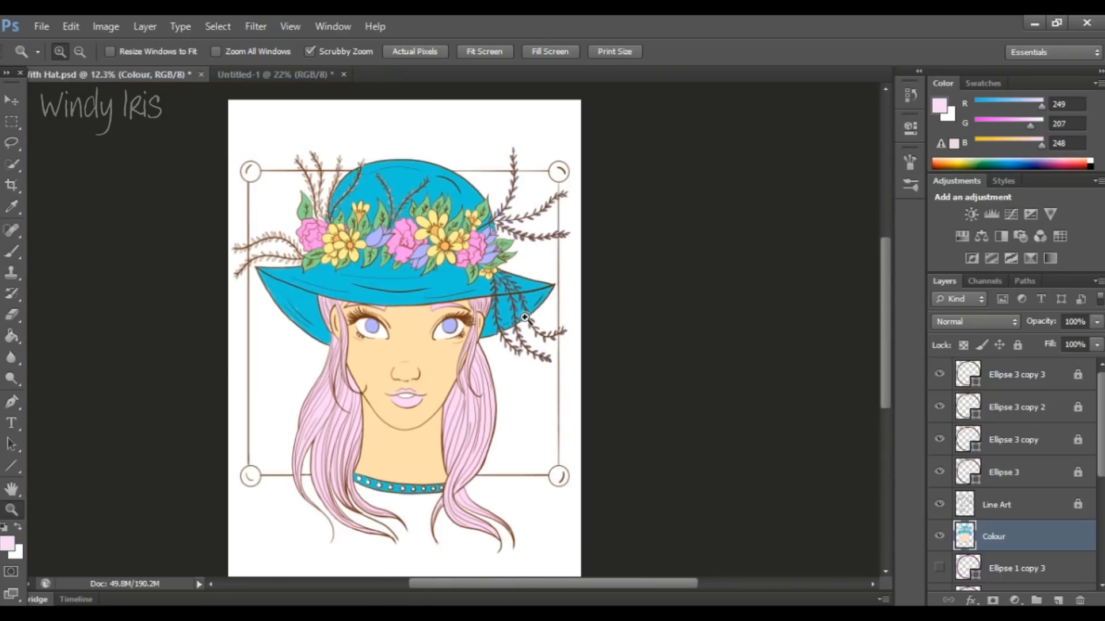
{"action": "mouse_move", "coordinate": [1020, 520]}
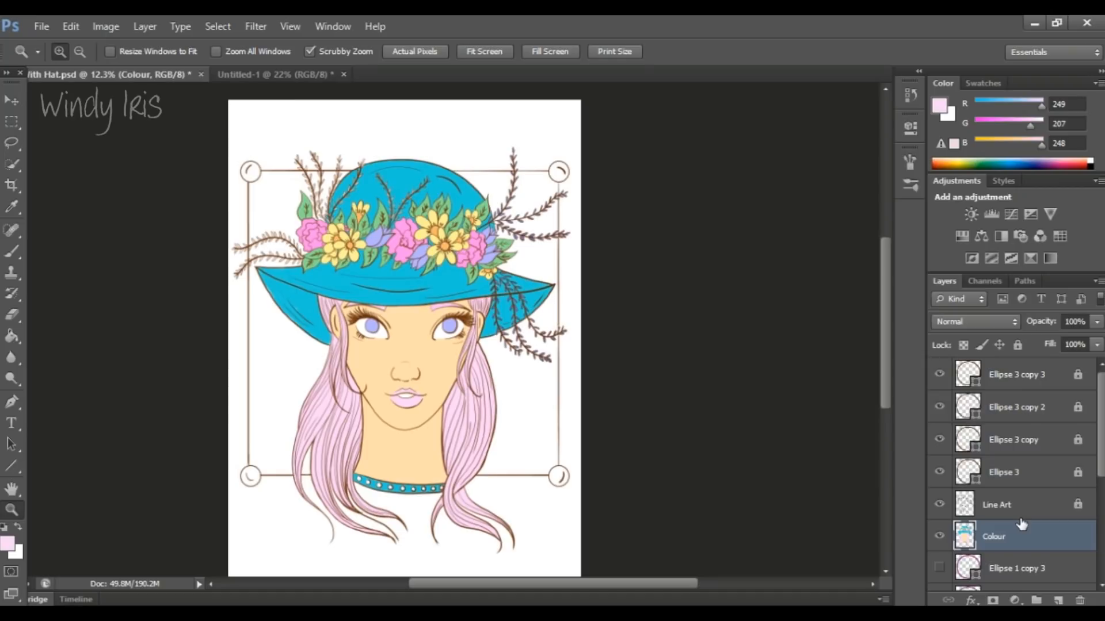
{"action": "mouse_move", "coordinate": [891, 443]}
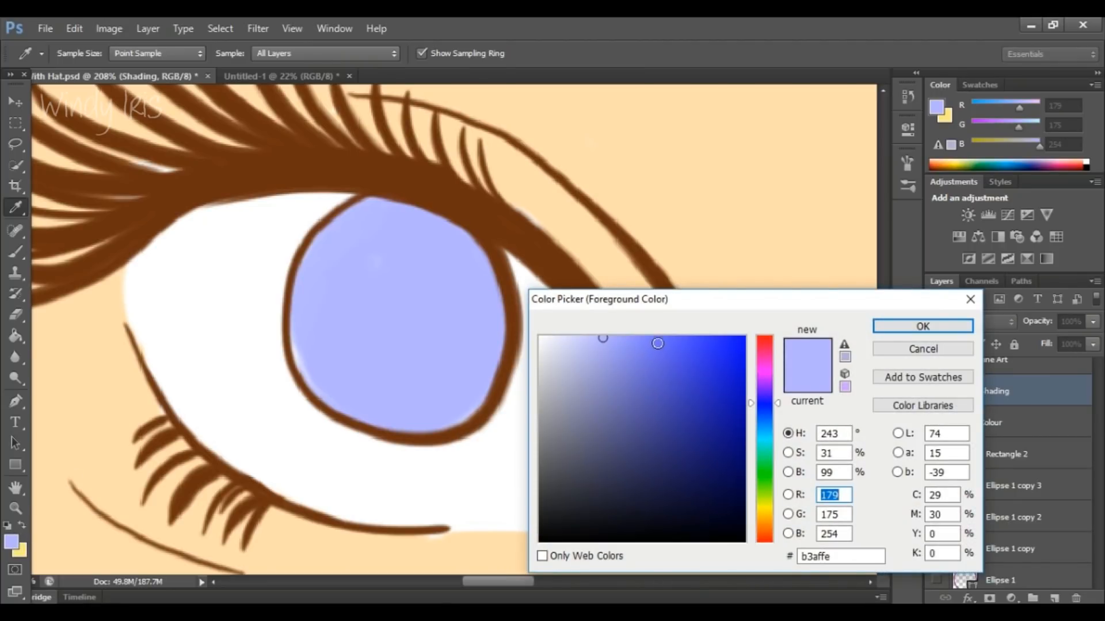
Pick a deeper saturated blue and return to the Brush for iris shading.
{"action": "left_click", "coordinate": [668, 339]}
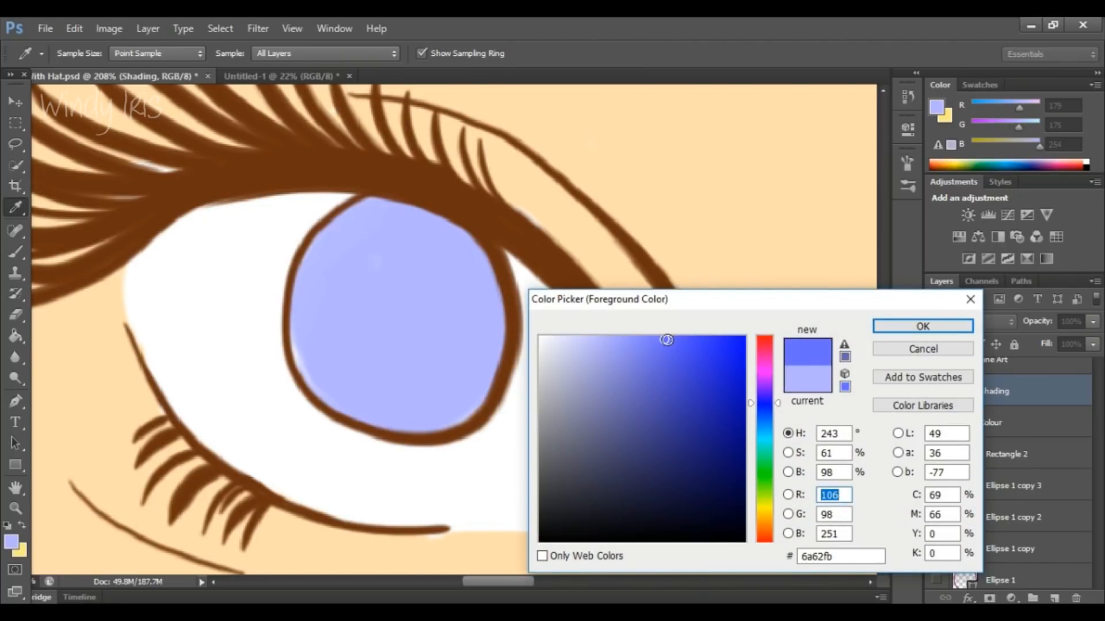
{"action": "left_click", "coordinate": [923, 326]}
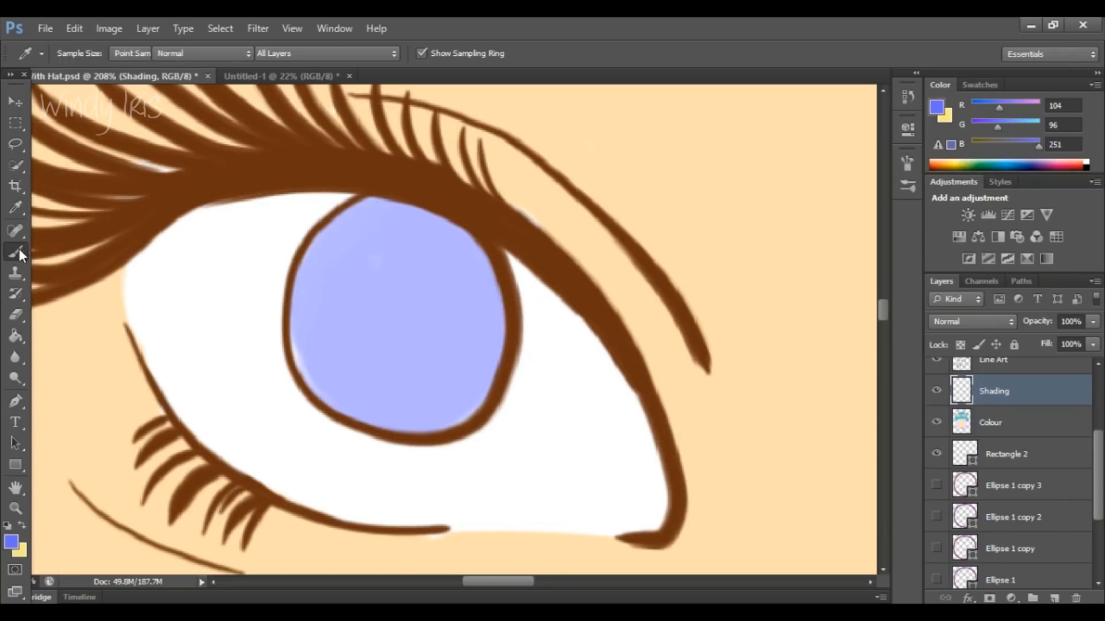
{"action": "left_click", "coordinate": [15, 249]}
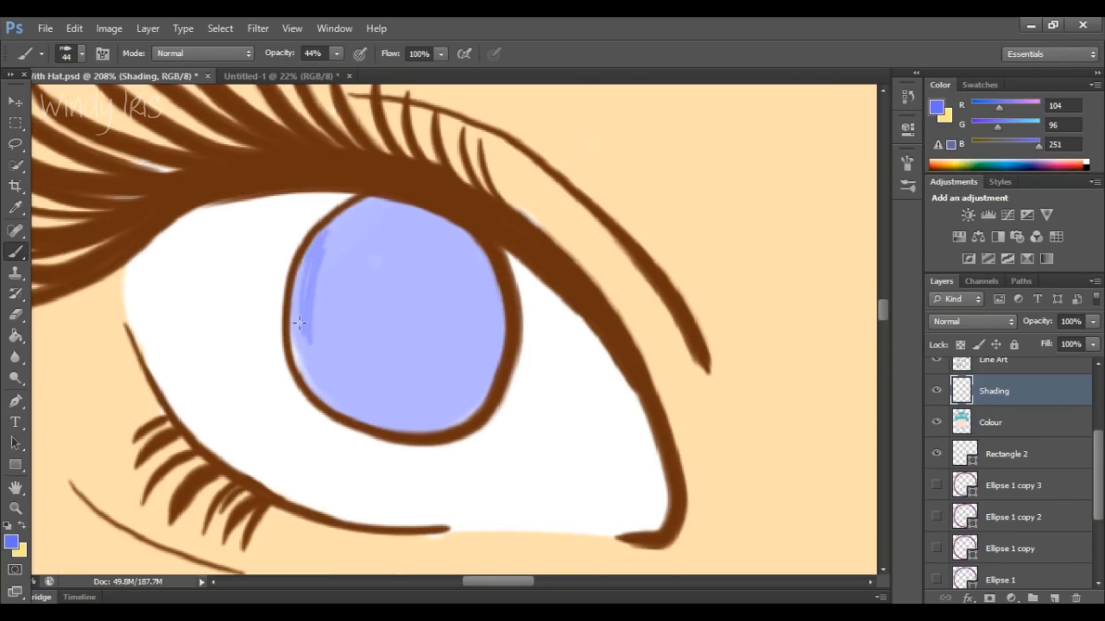
Shade the first iris's left and bottom edges blue at 44% opacity with a 25 px brush.
{"action": "left_click_drag", "start_coordinate": [303, 318], "coordinate": [310, 268]}
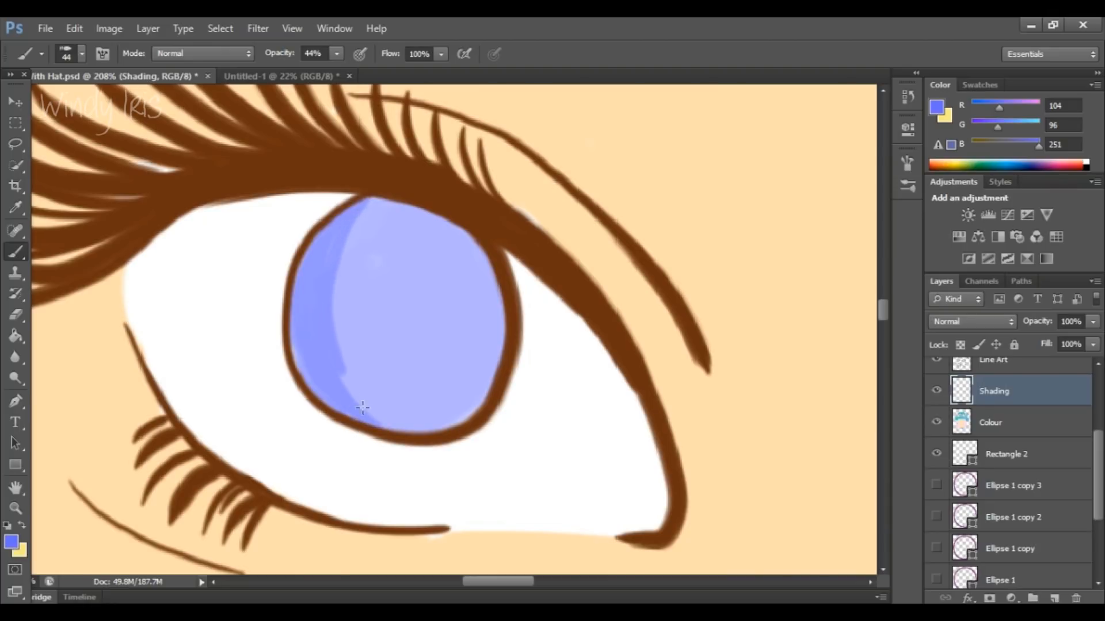
{"action": "left_click_drag", "start_coordinate": [362, 407], "coordinate": [373, 190]}
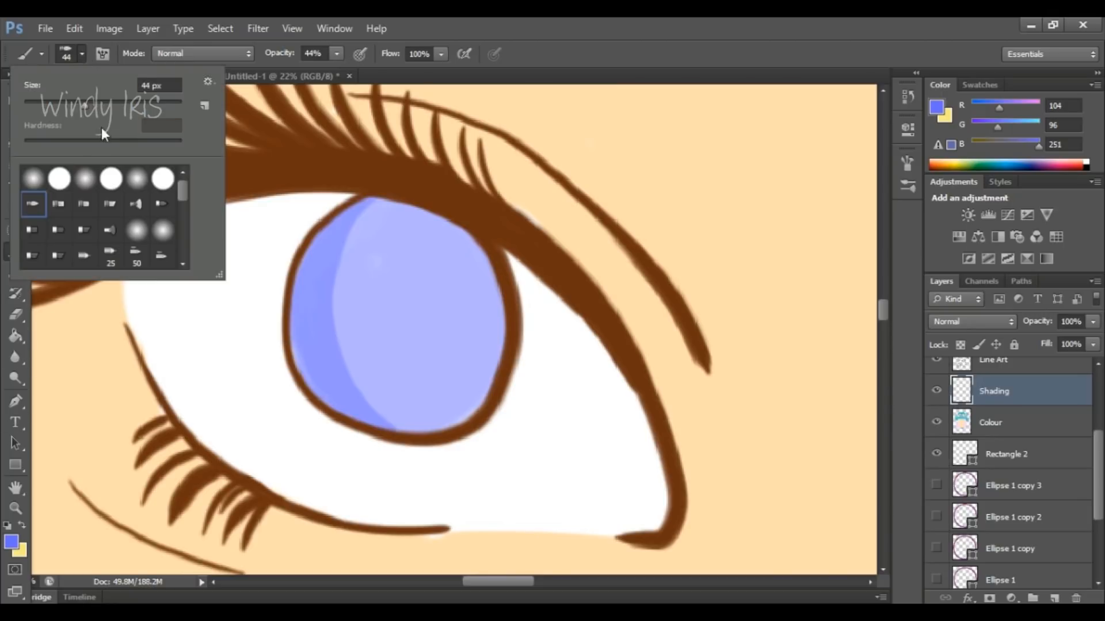
{"action": "left_click", "coordinate": [111, 255]}
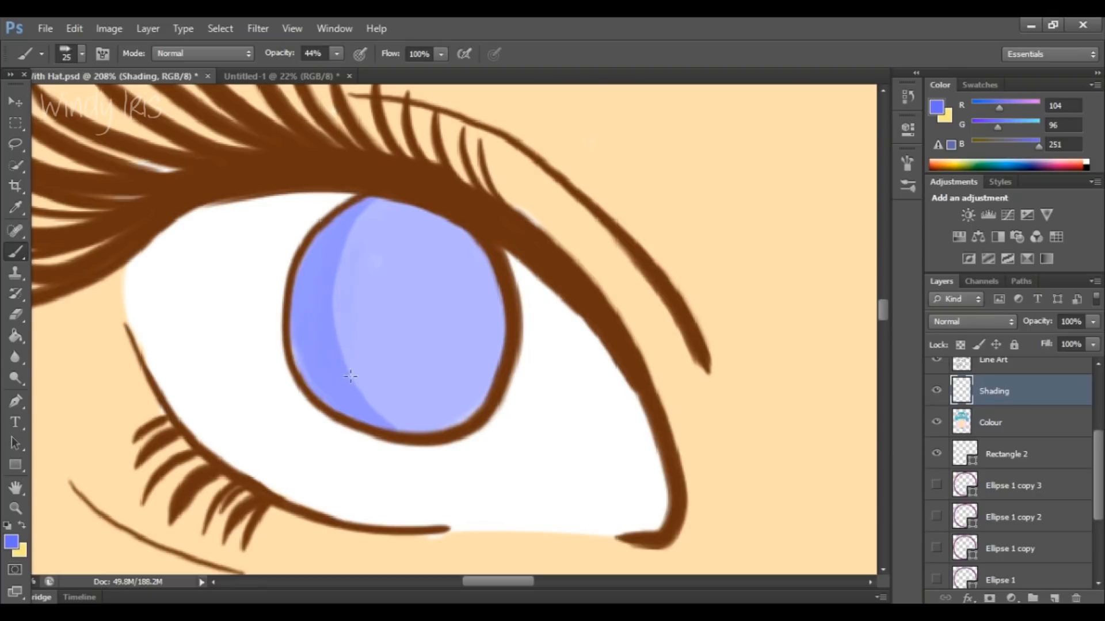
{"action": "left_click_drag", "start_coordinate": [350, 377], "coordinate": [338, 367]}
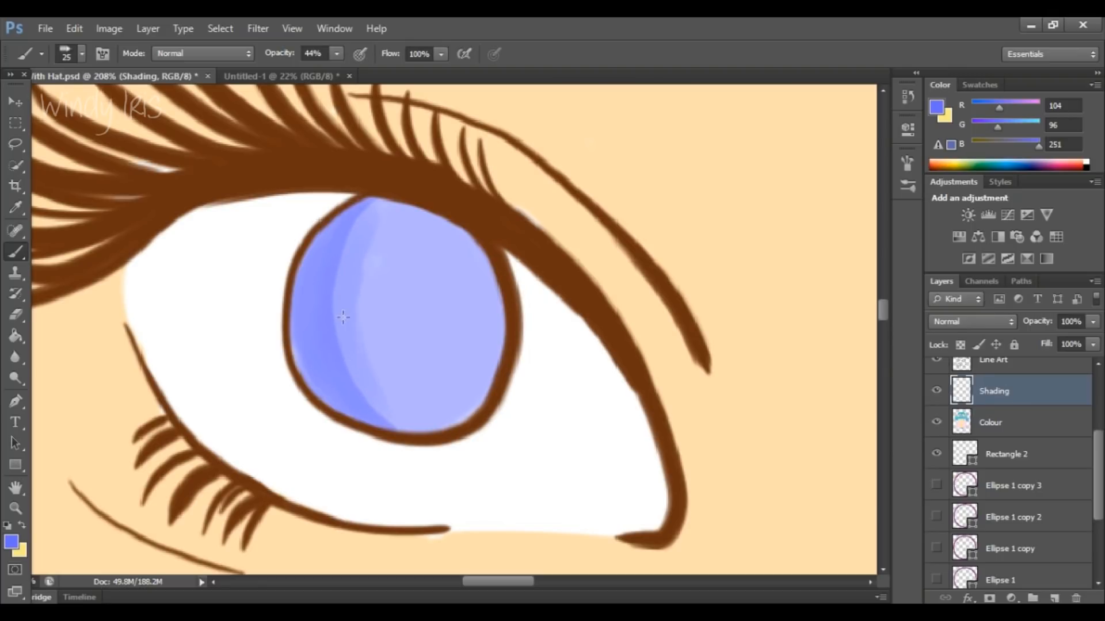
{"action": "left_click_drag", "start_coordinate": [342, 318], "coordinate": [348, 382]}
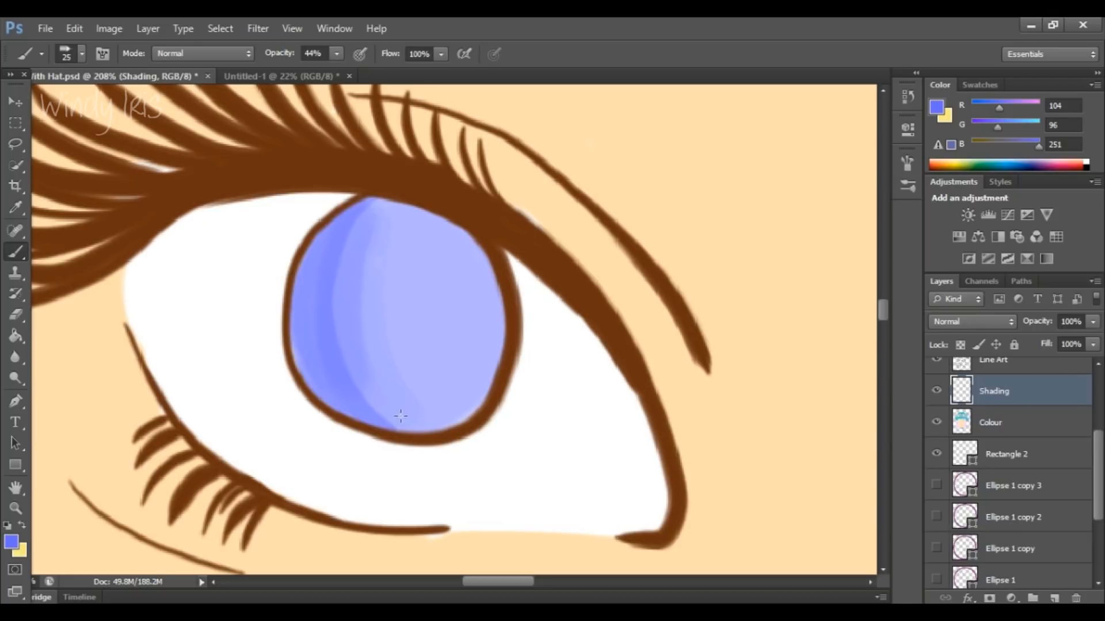
{"action": "left_click_drag", "start_coordinate": [402, 415], "coordinate": [433, 458]}
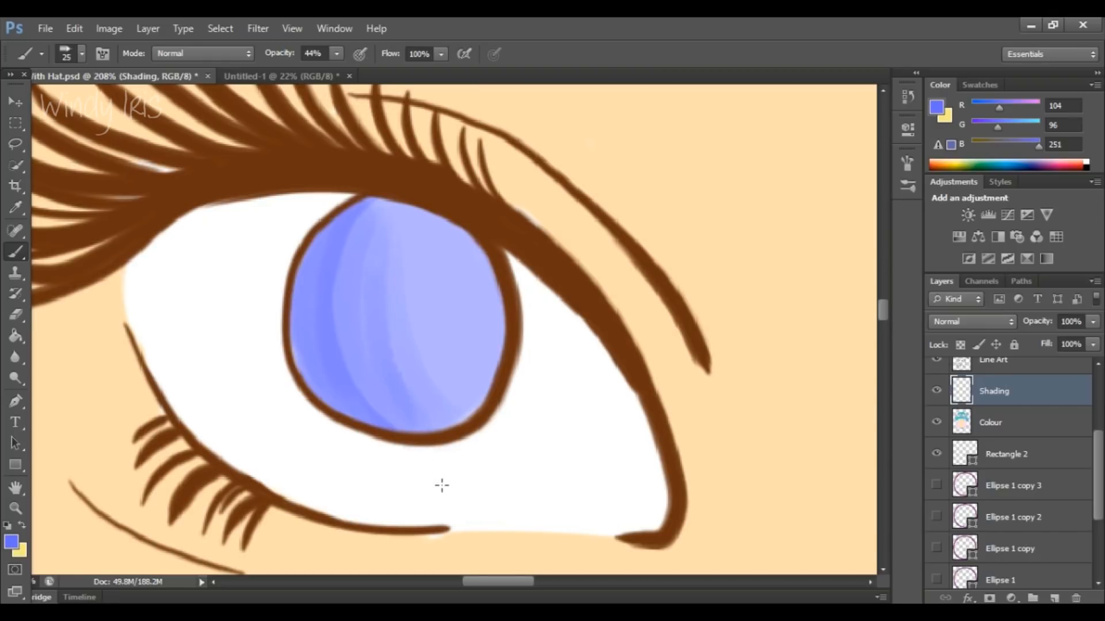
{"action": "left_click_drag", "start_coordinate": [498, 581], "coordinate": [595, 581]}
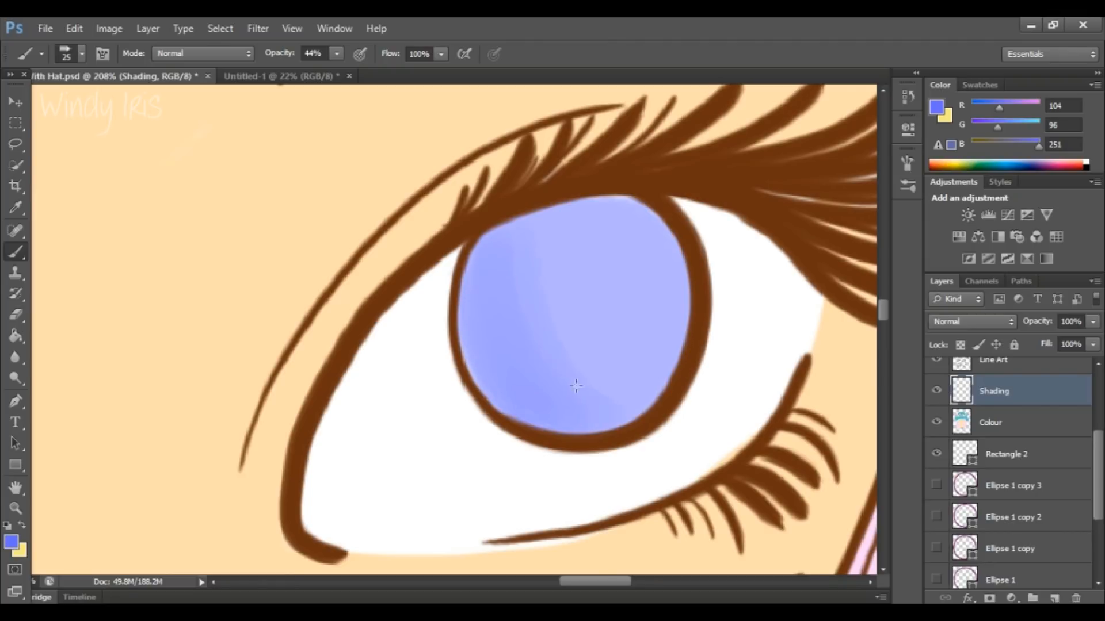
Build matching blue crescent shading into the other iris.
{"action": "left_click_drag", "start_coordinate": [574, 386], "coordinate": [503, 259]}
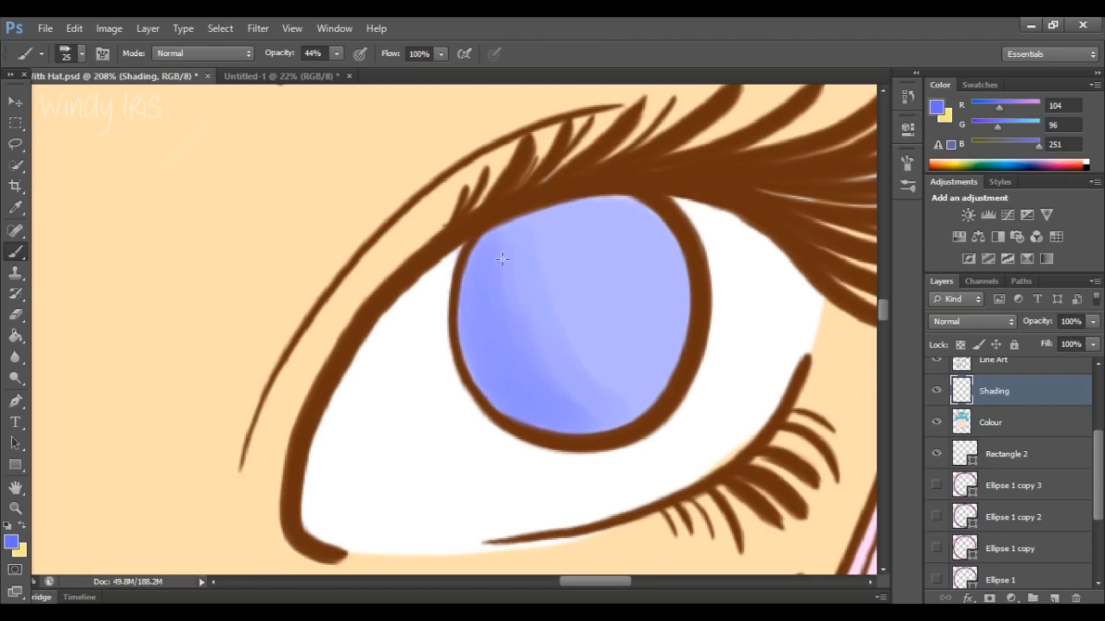
{"action": "left_click_drag", "start_coordinate": [501, 259], "coordinate": [499, 388]}
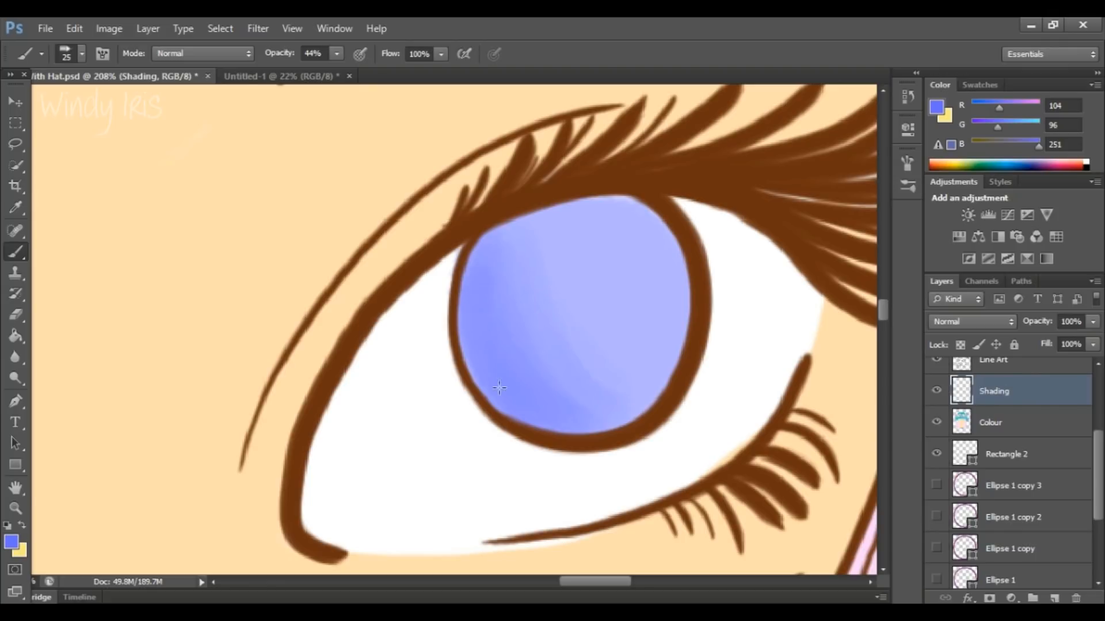
{"action": "left_click_drag", "start_coordinate": [501, 388], "coordinate": [514, 396]}
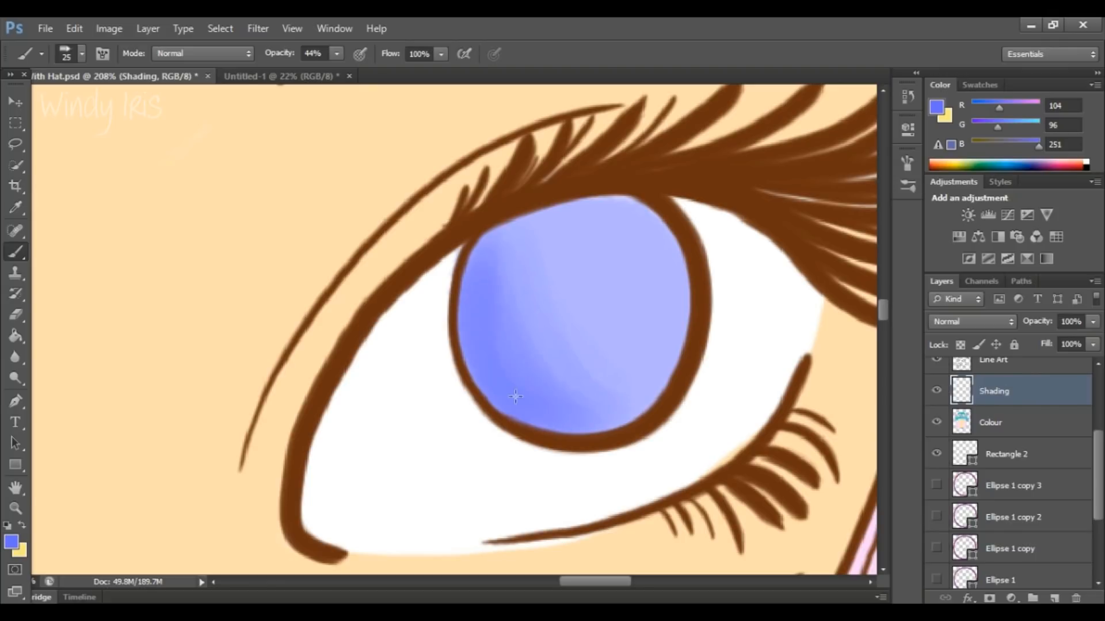
{"action": "left_click_drag", "start_coordinate": [514, 397], "coordinate": [527, 309]}
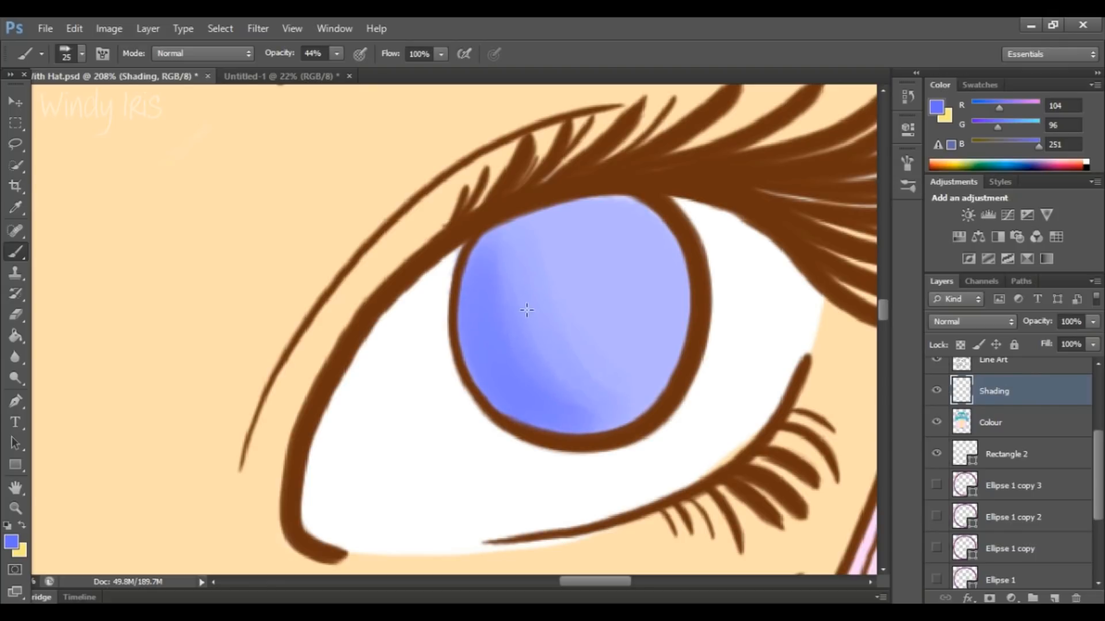
{"action": "left_click_drag", "start_coordinate": [528, 310], "coordinate": [606, 412]}
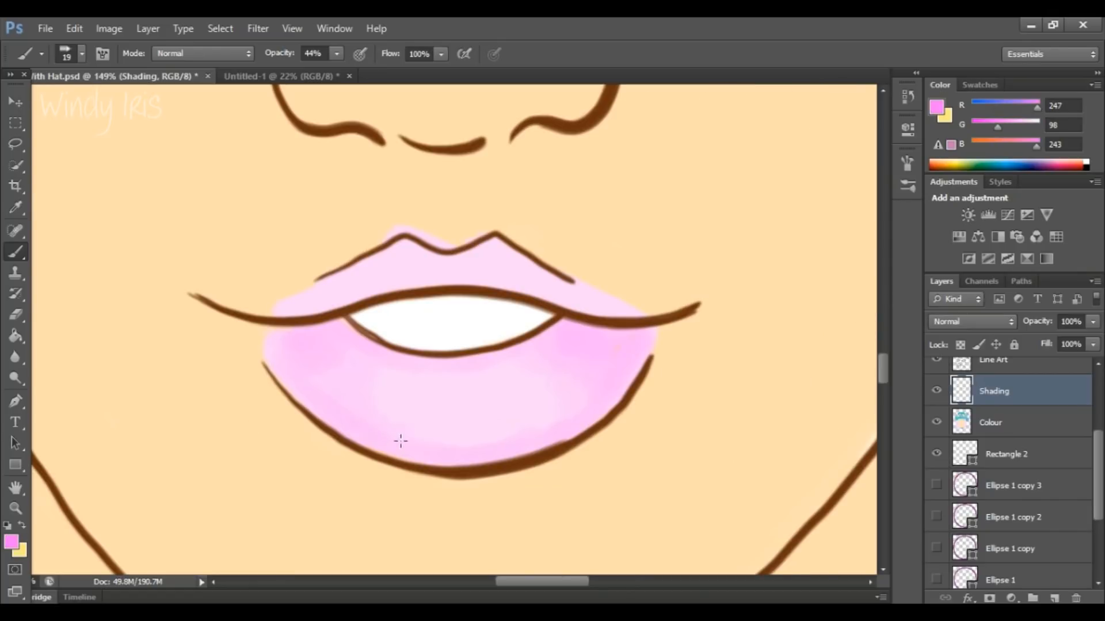
Shade the lower lip edge, upper lip line and left lip corner with deeper pink.
{"action": "left_click_drag", "start_coordinate": [401, 442], "coordinate": [548, 404]}
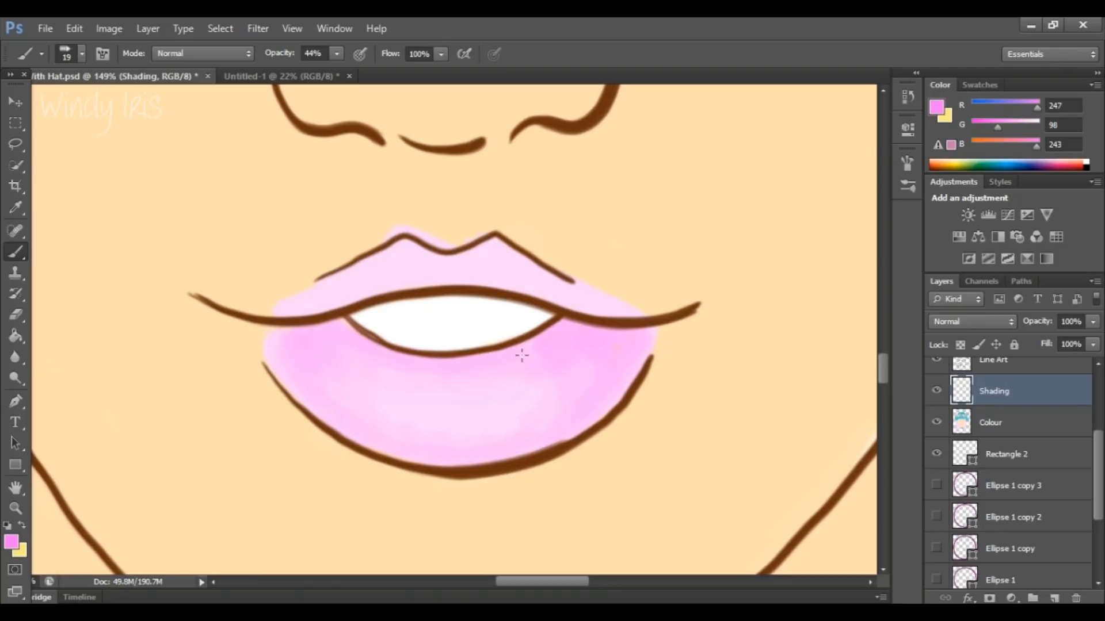
{"action": "left_click_drag", "start_coordinate": [522, 356], "coordinate": [581, 356]}
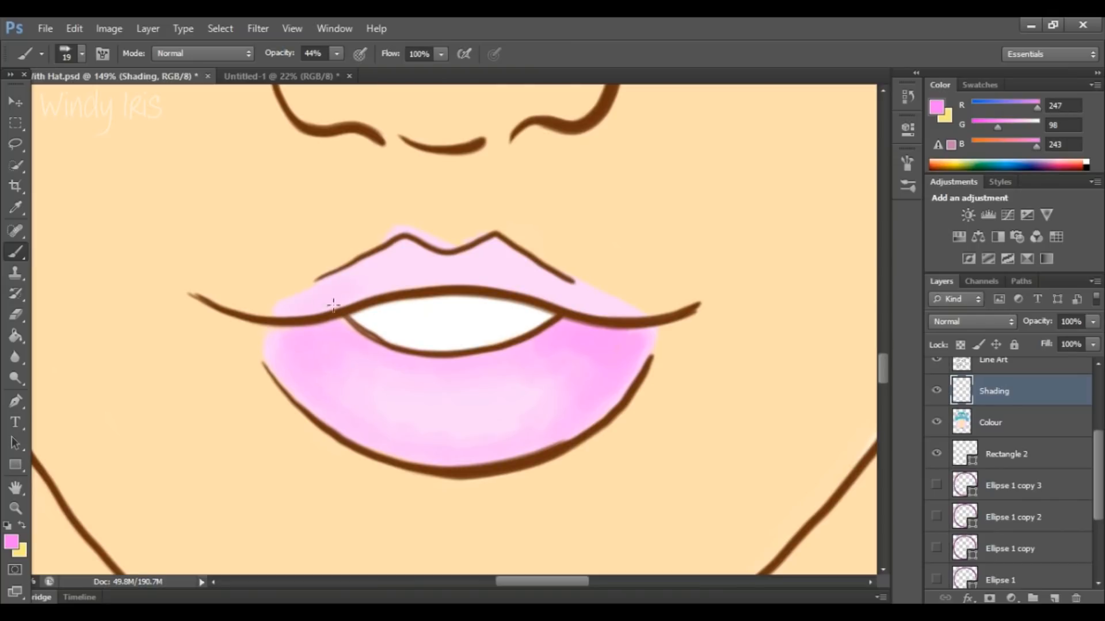
{"action": "left_click_drag", "start_coordinate": [332, 306], "coordinate": [491, 273]}
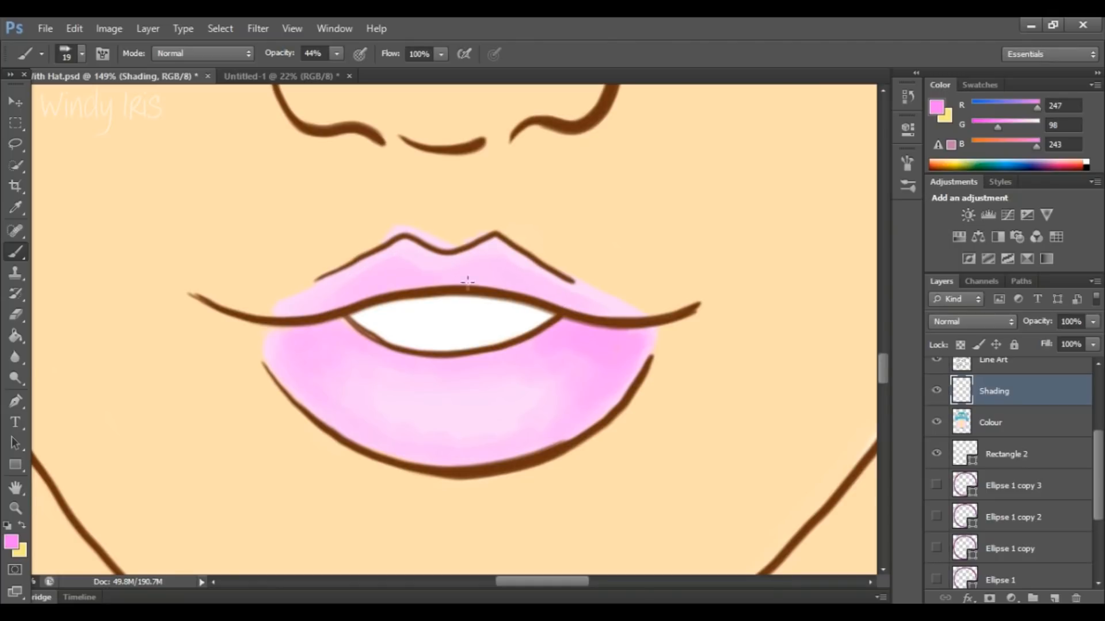
{"action": "left_click_drag", "start_coordinate": [465, 282], "coordinate": [292, 346]}
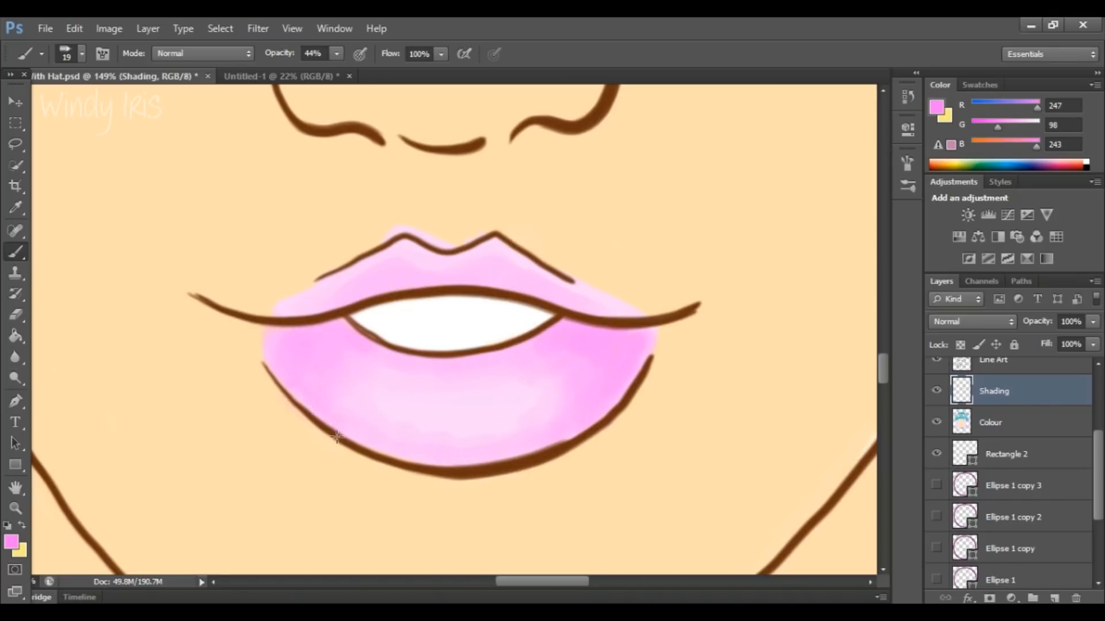
{"action": "left_click_drag", "start_coordinate": [335, 437], "coordinate": [402, 447]}
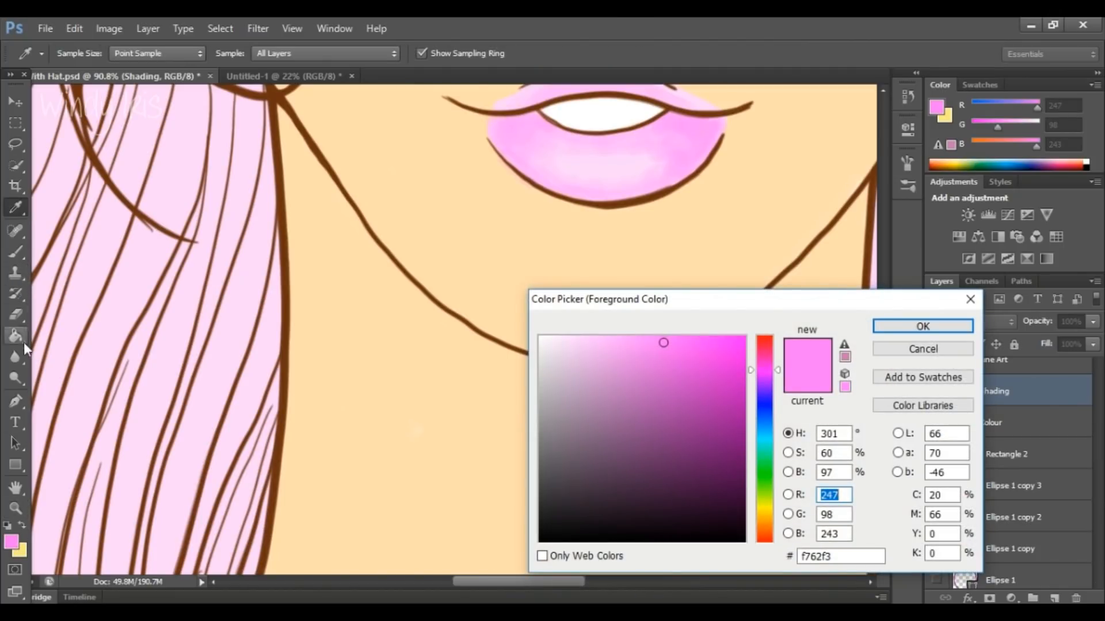
{"action": "mouse_move", "coordinate": [35, 440]}
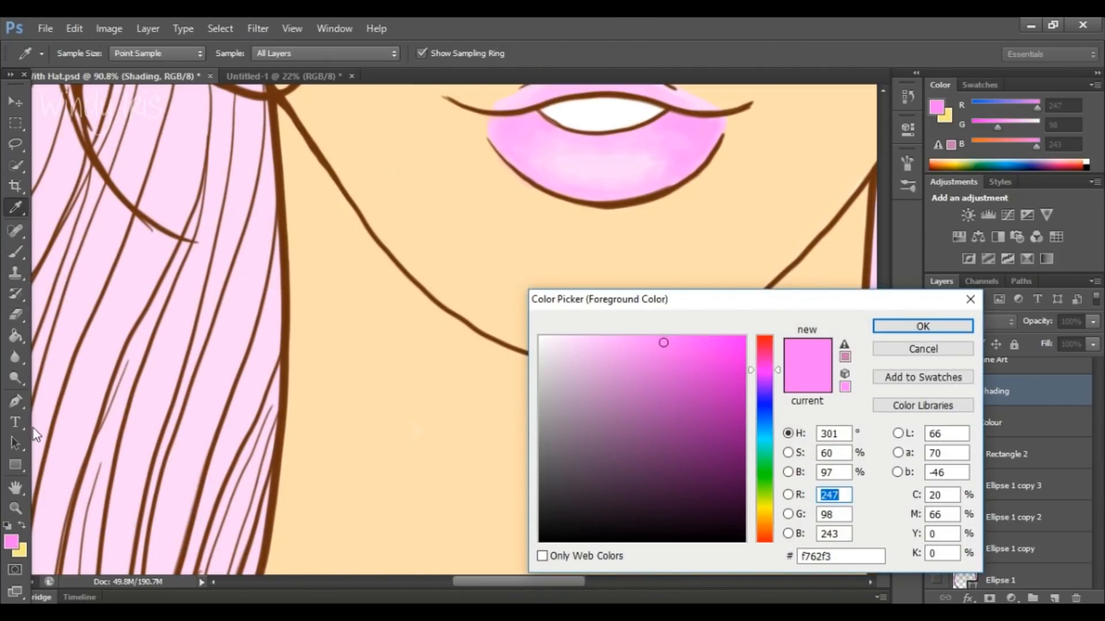
{"action": "mouse_move", "coordinate": [369, 357]}
{"action": "type", "text": "251"}
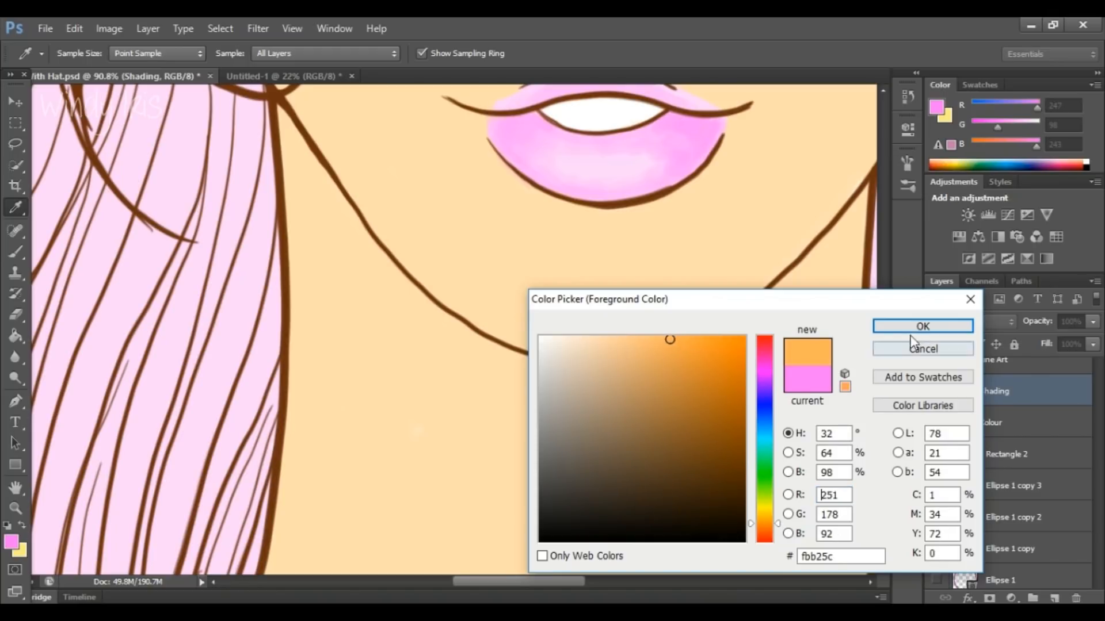
Confirm the light orange (#fbb25c) foreground colour for skin shading.
{"action": "left_click", "coordinate": [922, 326]}
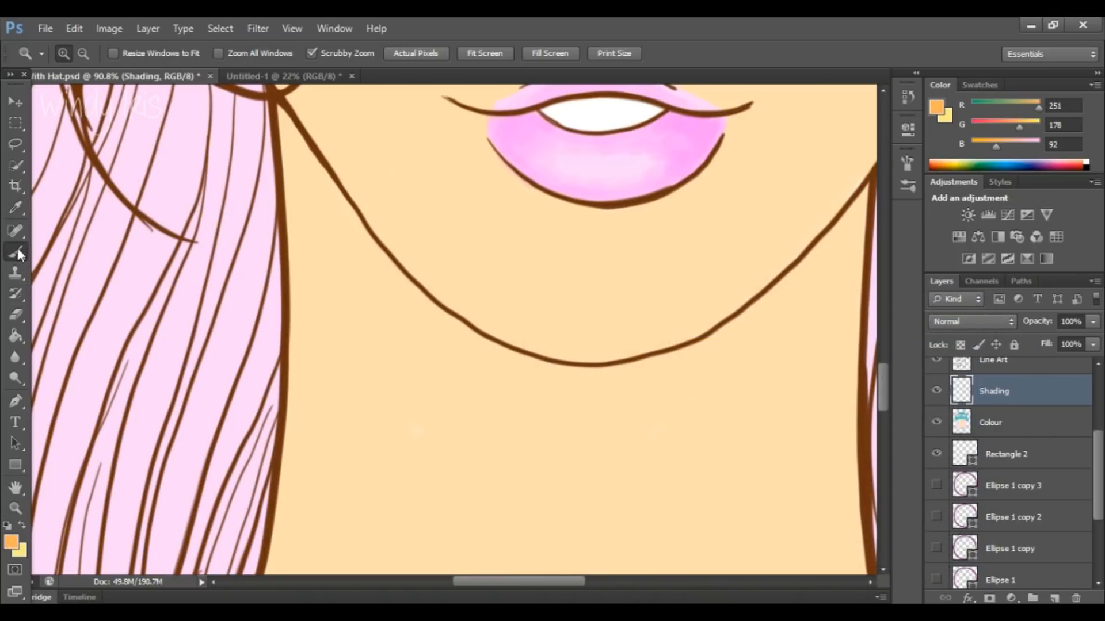
Brush soft orange shadows under the jawline and down both sides of the neck above the choker.
{"action": "left_click", "coordinate": [16, 250]}
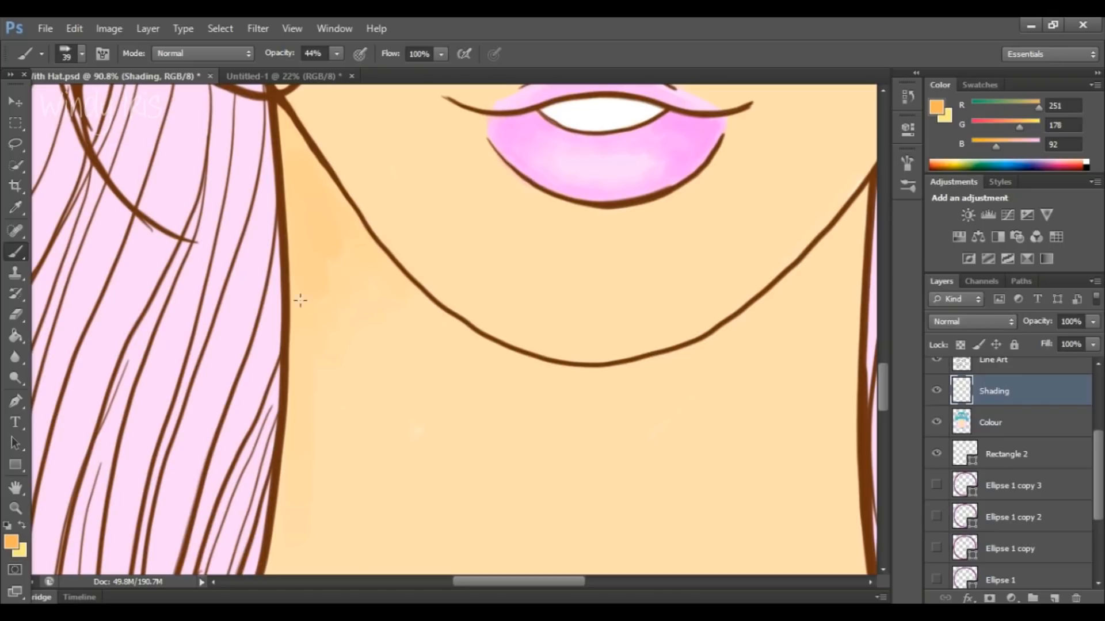
{"action": "mouse_move", "coordinate": [486, 439]}
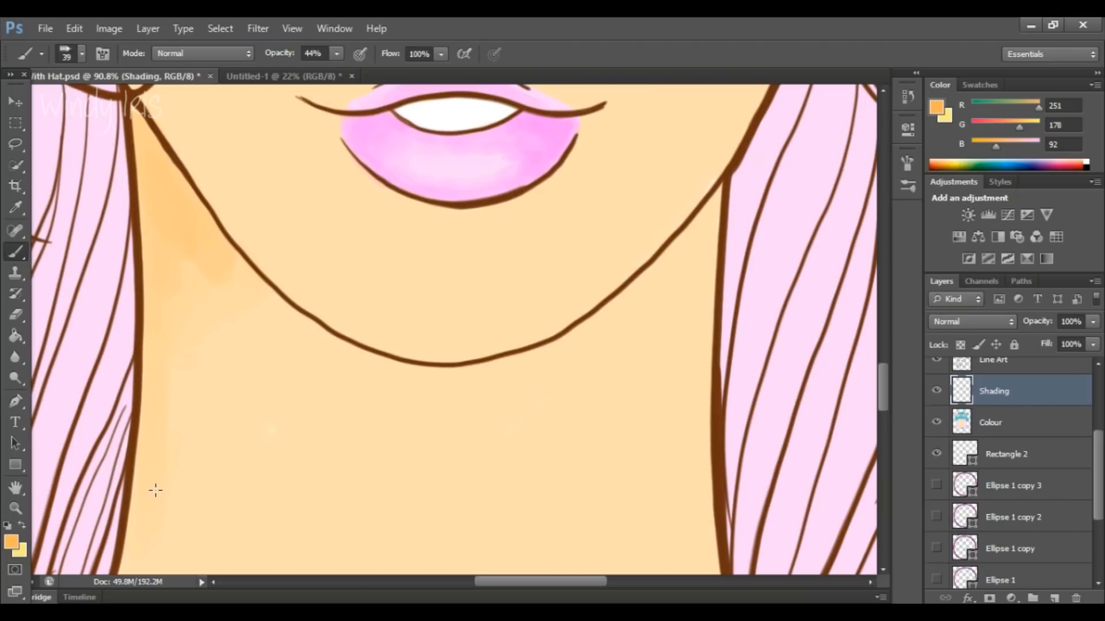
{"action": "mouse_move", "coordinate": [177, 310]}
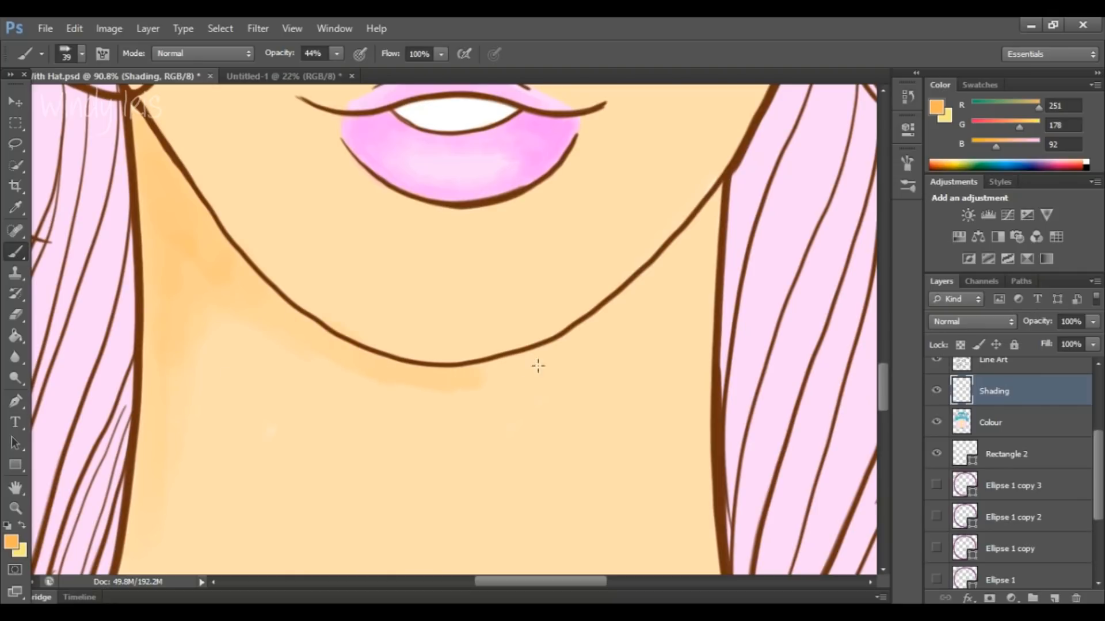
{"action": "left_click_drag", "start_coordinate": [537, 366], "coordinate": [594, 330]}
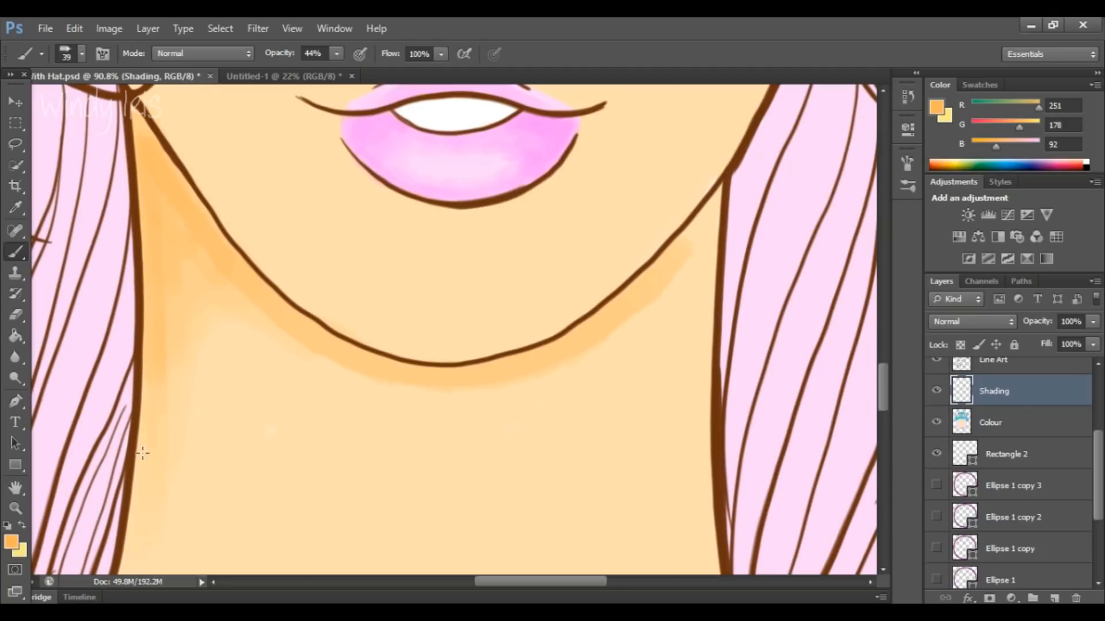
{"action": "mouse_move", "coordinate": [665, 265]}
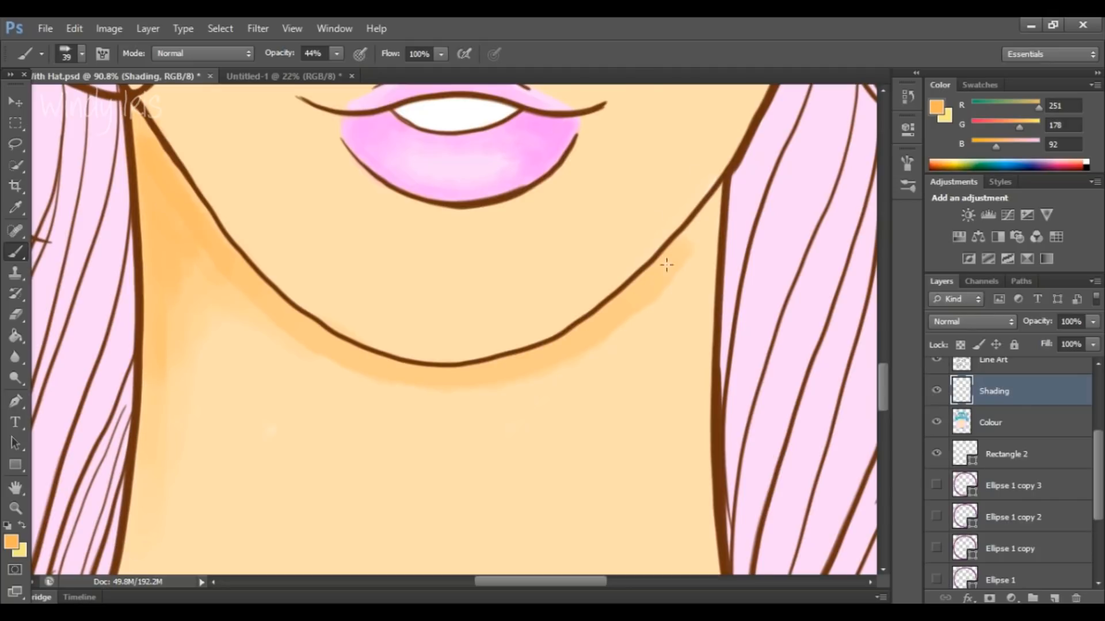
{"action": "left_click_drag", "start_coordinate": [667, 266], "coordinate": [680, 313]}
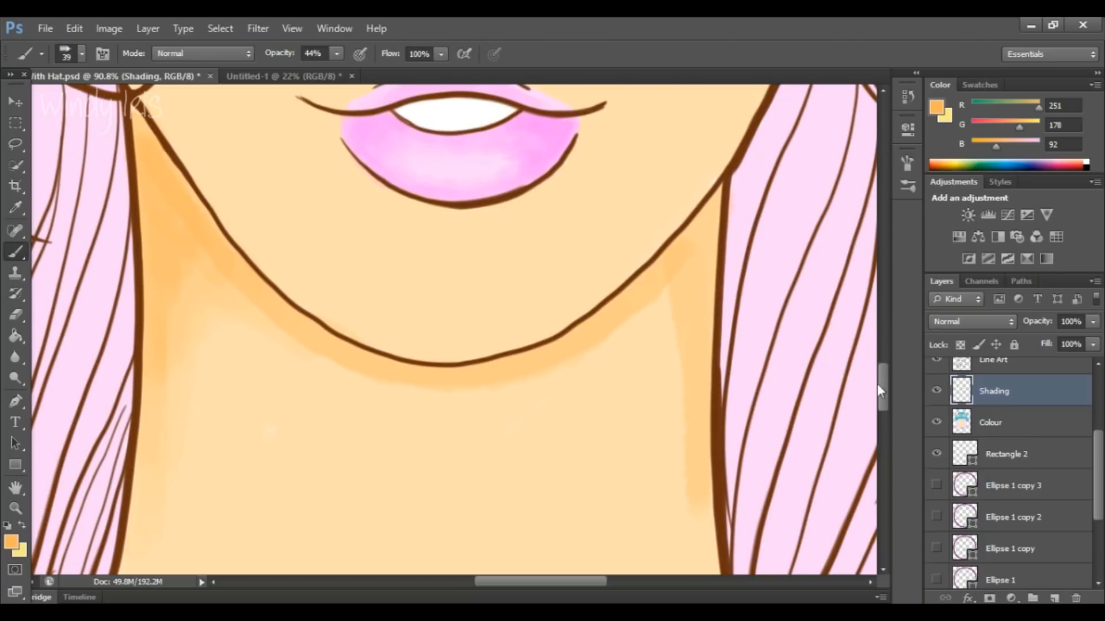
{"action": "scroll", "scroll_direction": "down", "scroll_amount": 3}
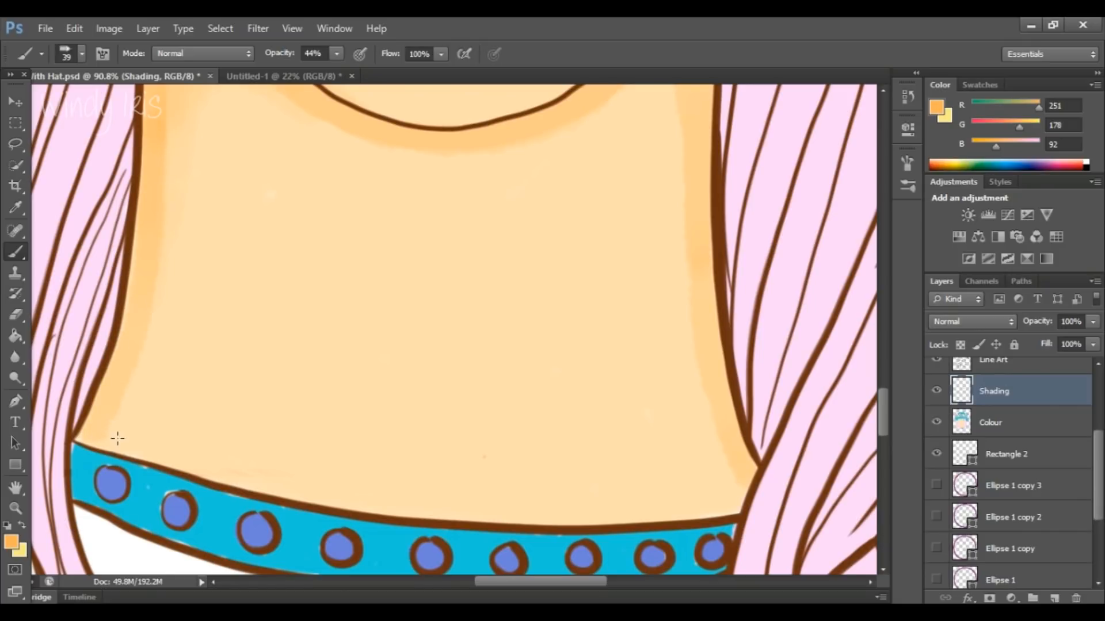
{"action": "left_click_drag", "start_coordinate": [118, 439], "coordinate": [727, 503]}
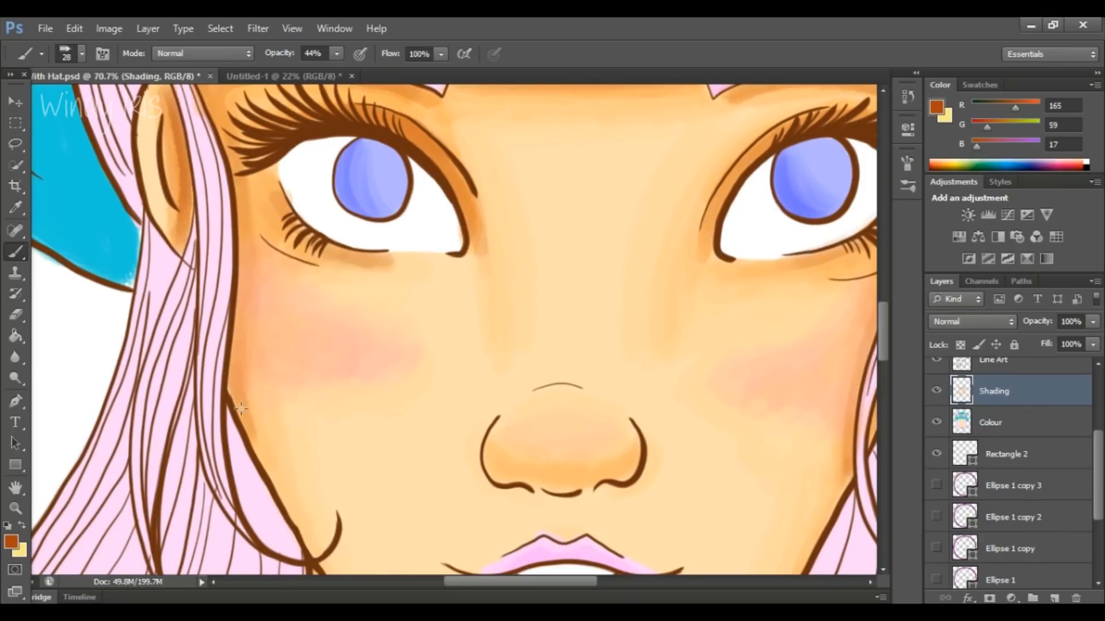
{"action": "mouse_move", "coordinate": [264, 307]}
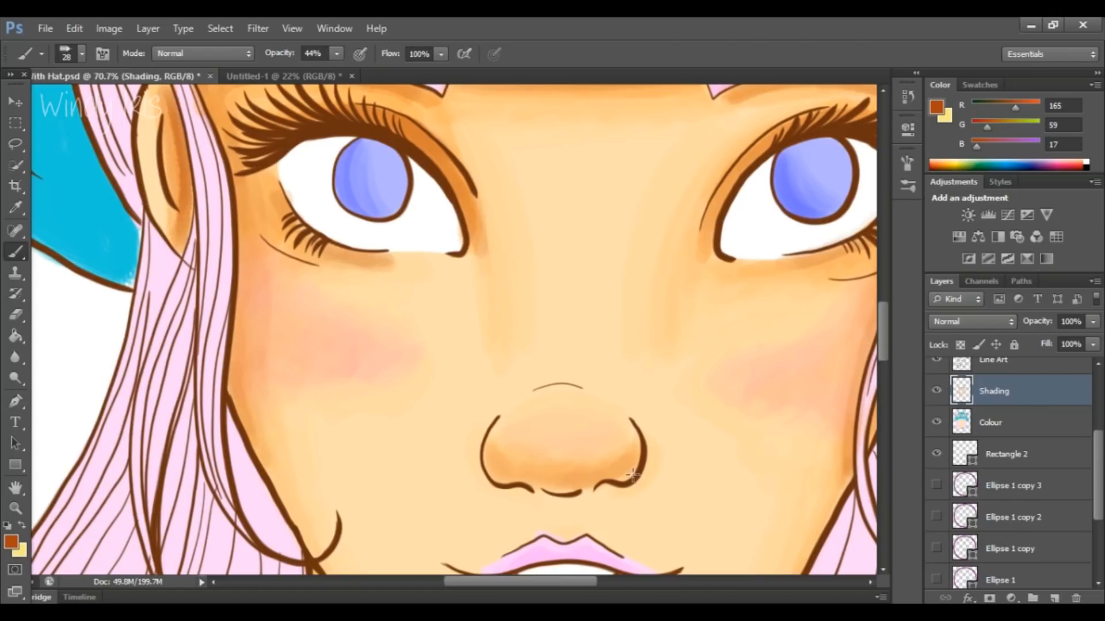
{"action": "mouse_move", "coordinate": [492, 350]}
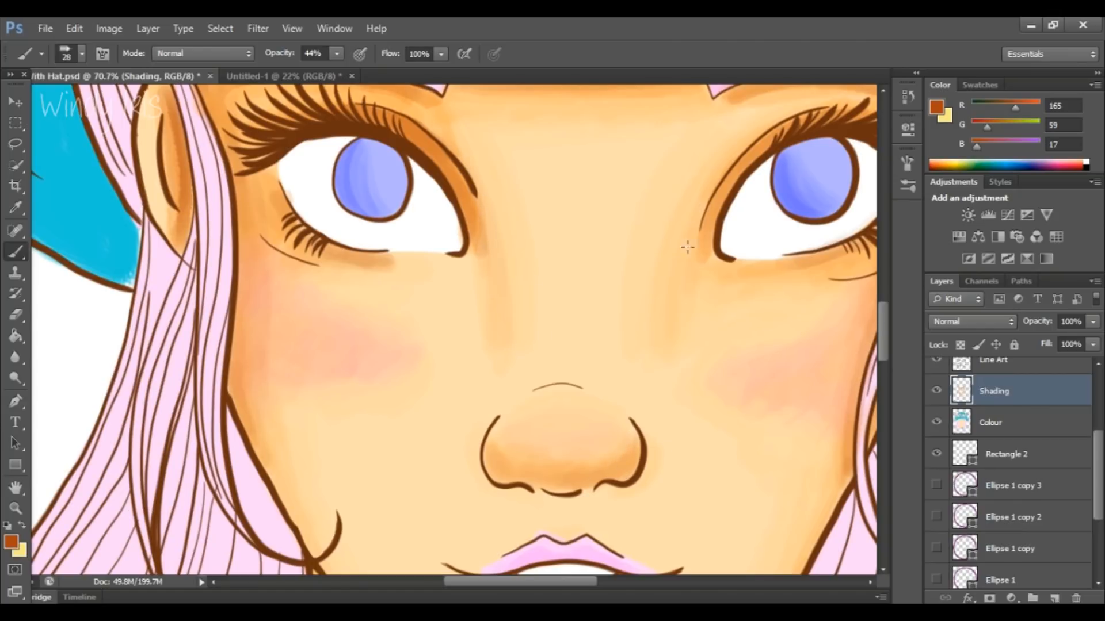
Scroll around the portrait while deepening the nose, jaw and neck shadows in darker brown-orange.
{"action": "scroll", "scroll_direction": "down", "scroll_amount": 3}
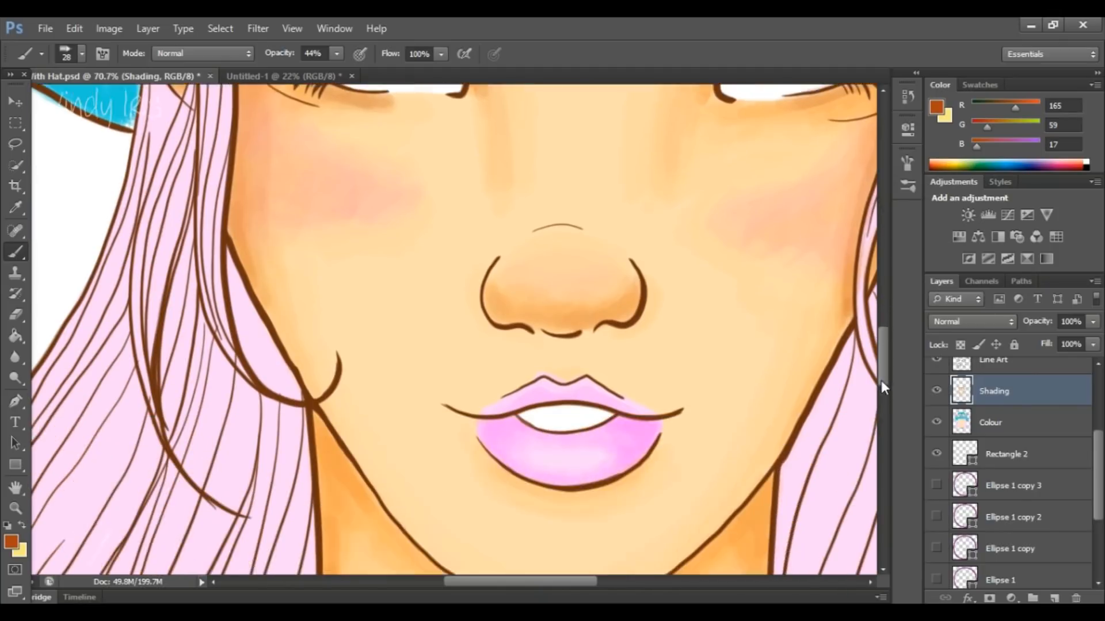
{"action": "scroll", "scroll_direction": "down", "scroll_amount": 3}
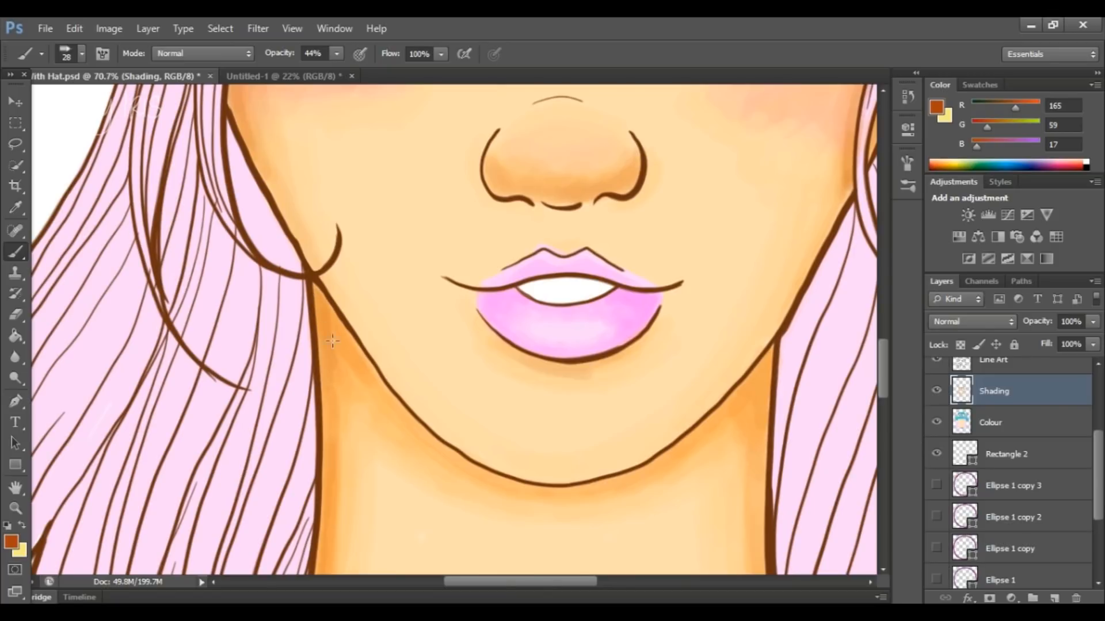
{"action": "mouse_move", "coordinate": [352, 372]}
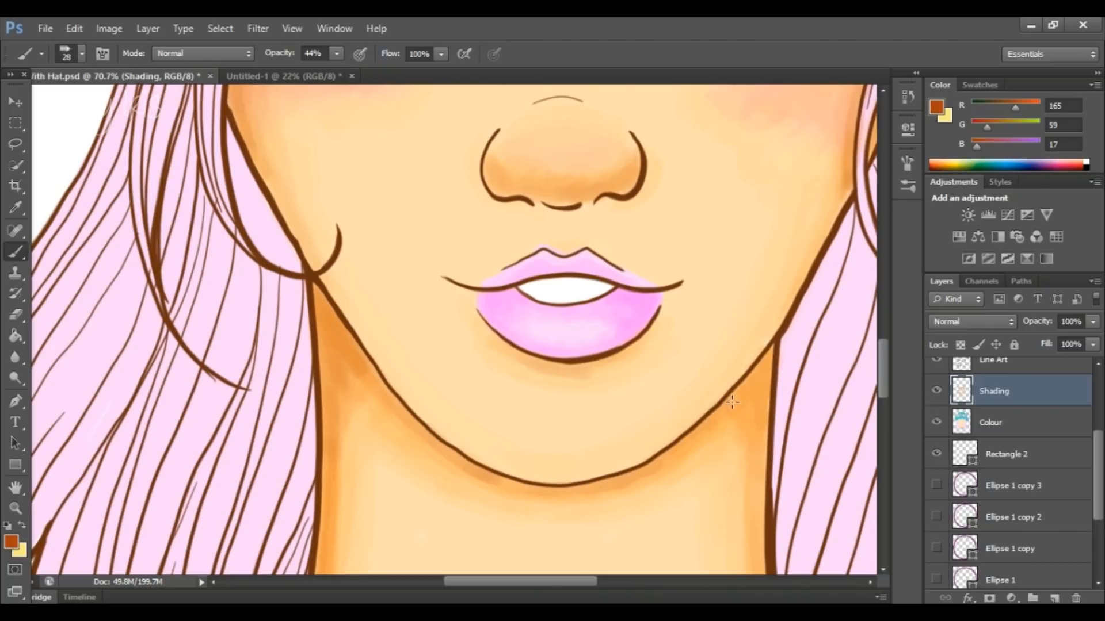
{"action": "mouse_move", "coordinate": [883, 387]}
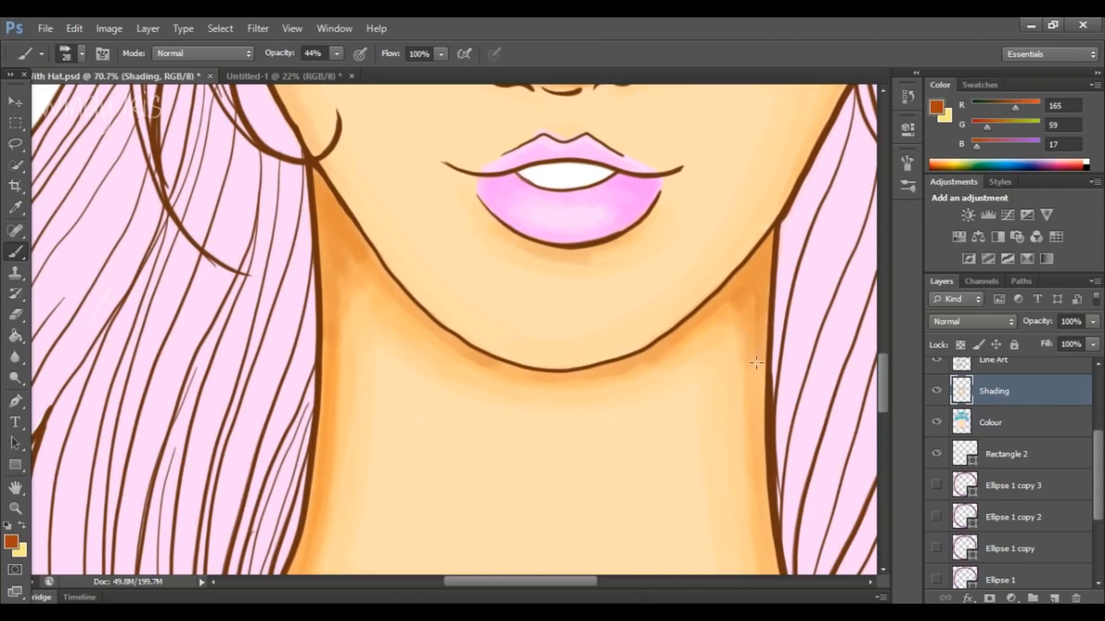
{"action": "mouse_move", "coordinate": [346, 270]}
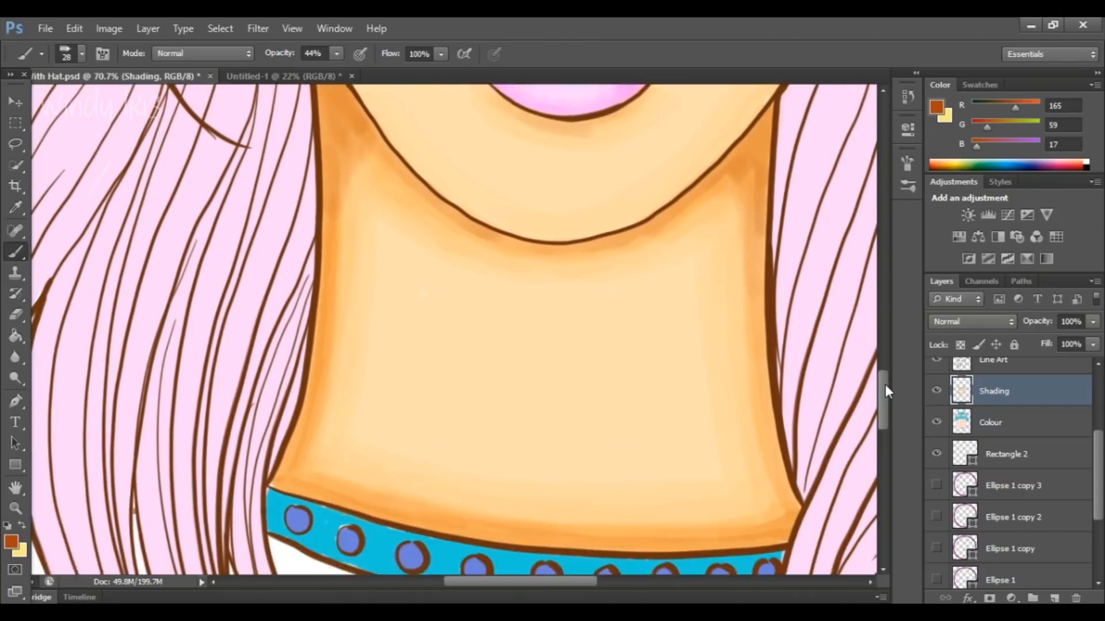
{"action": "scroll", "scroll_direction": "down", "scroll_amount": 3}
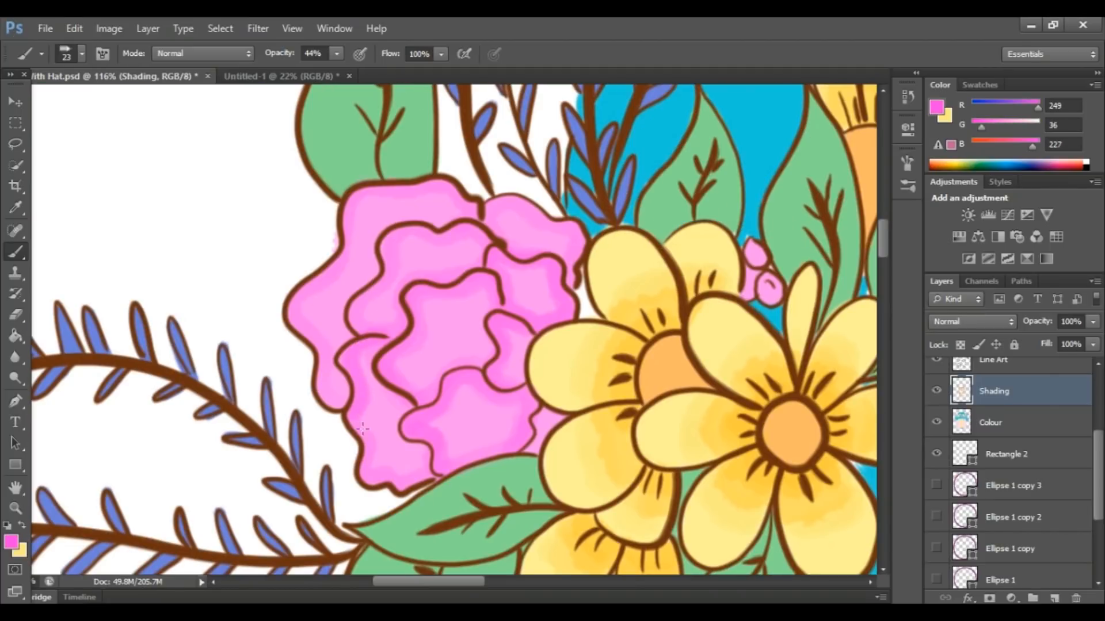
Darken the pink flower's petals, then dab green shading onto a hat leaf.
{"action": "left_click_drag", "start_coordinate": [361, 429], "coordinate": [306, 288]}
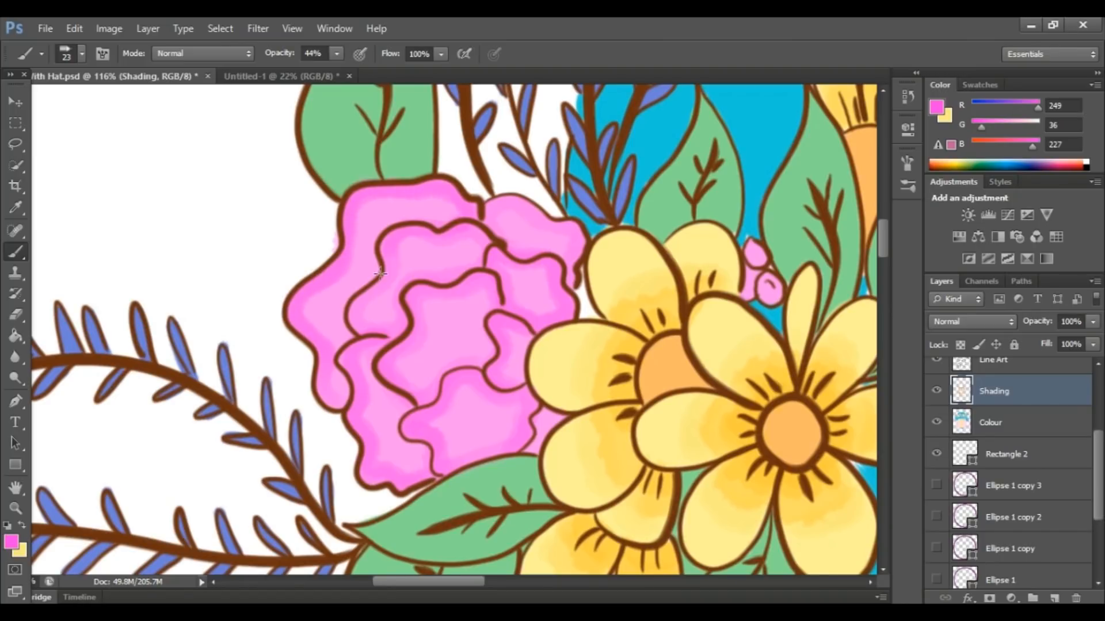
{"action": "left_click_drag", "start_coordinate": [381, 275], "coordinate": [528, 208]}
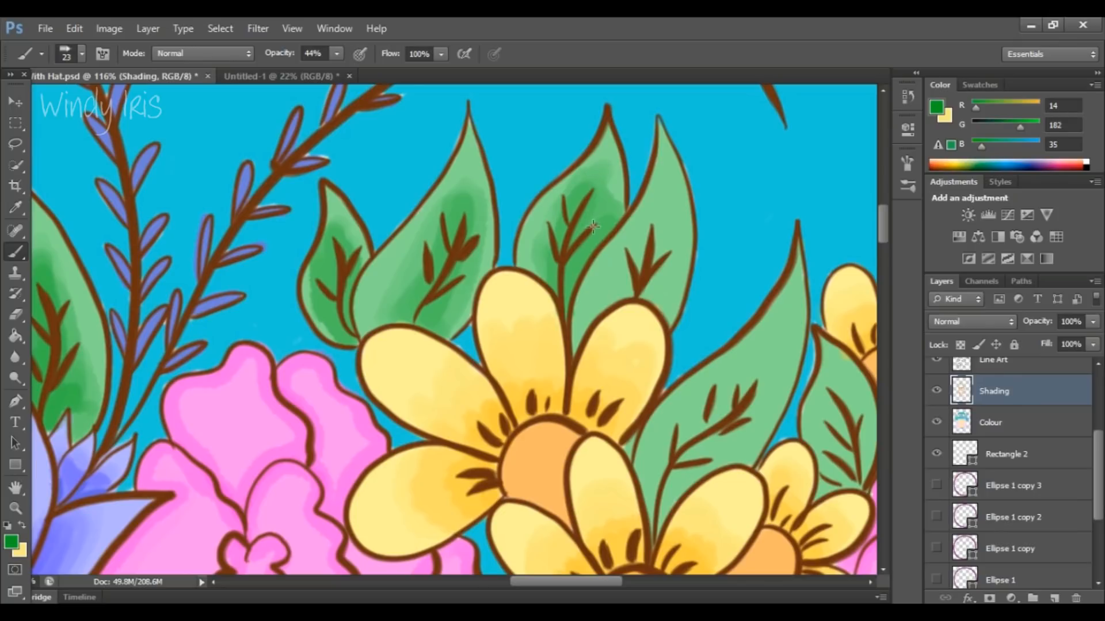
{"action": "left_click", "coordinate": [10, 546]}
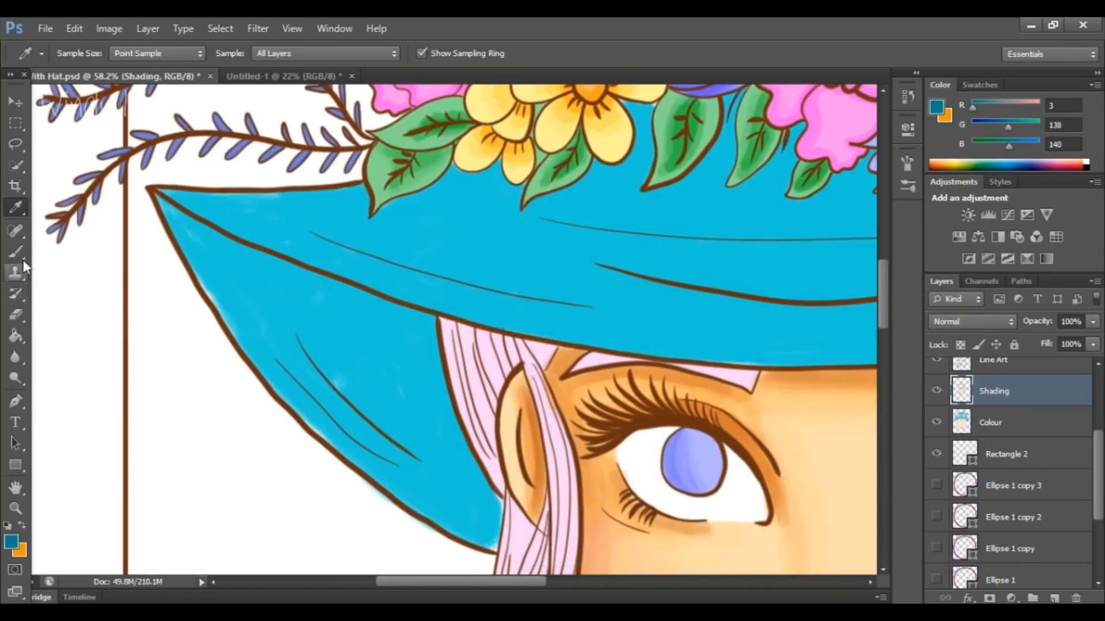
Return to the Brush after sampling the hat teal to shade the brim edges.
{"action": "left_click", "coordinate": [14, 253]}
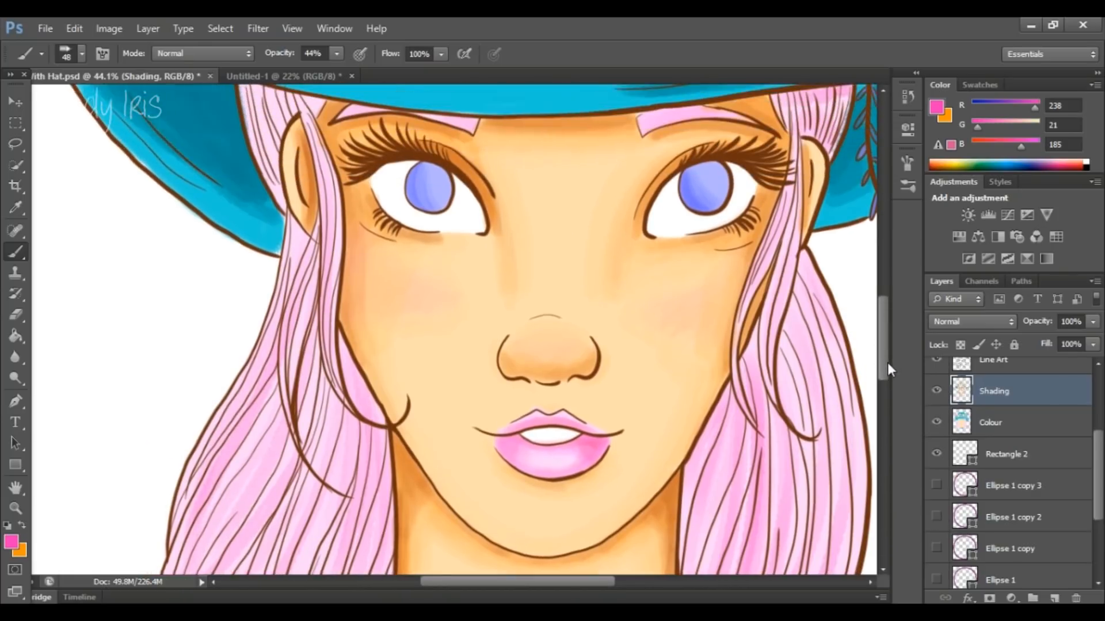
Scroll through the portrait while brushing strong pink shading into the face-framing hair.
{"action": "scroll", "scroll_direction": "down", "scroll_amount": 3}
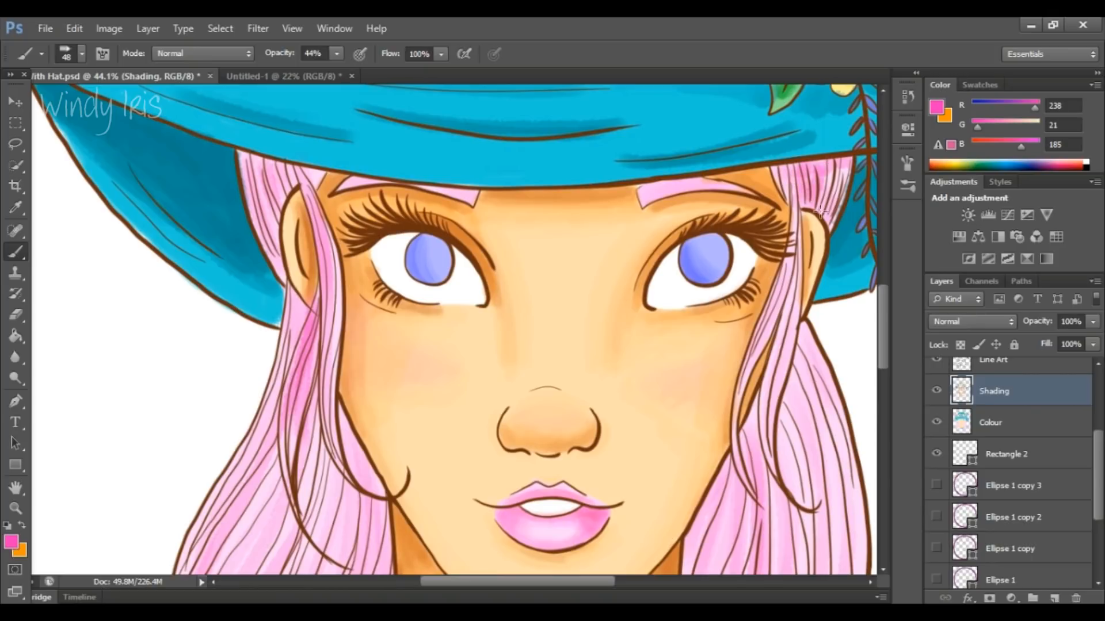
{"action": "scroll", "scroll_direction": "down", "scroll_amount": 3}
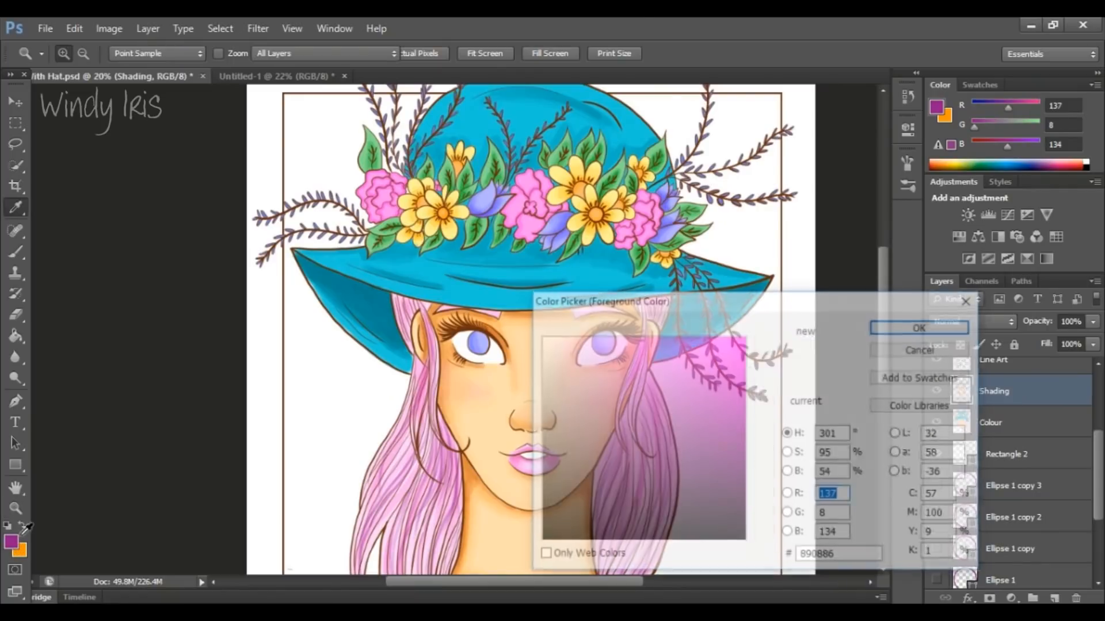
Confirm the pale lilac-pink colour for hair highlights.
{"action": "left_click", "coordinate": [918, 327]}
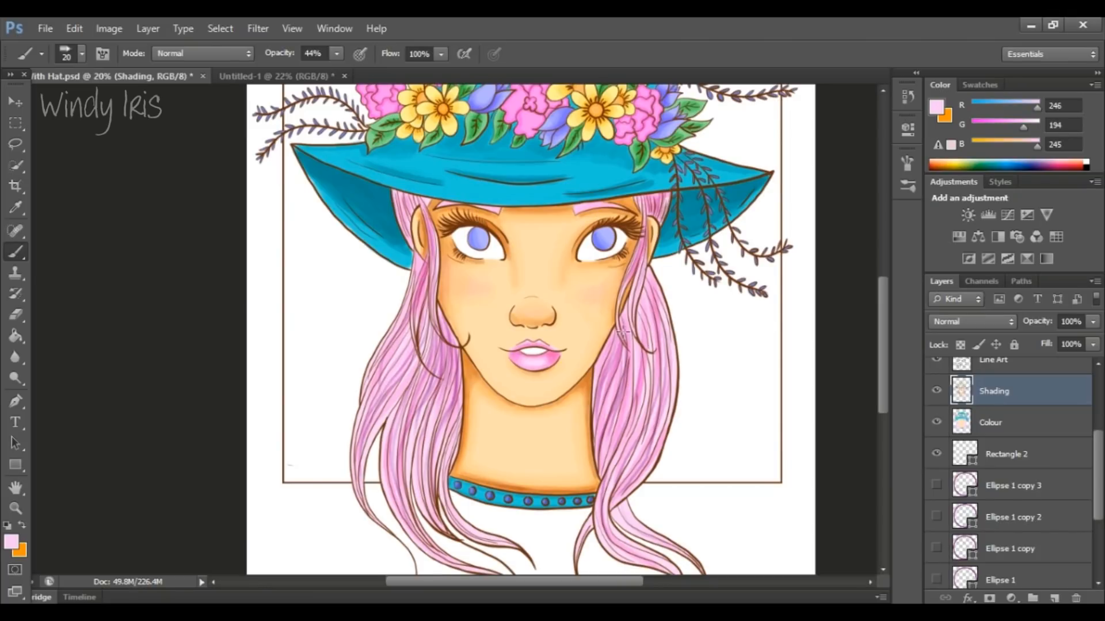
{"action": "mouse_move", "coordinate": [13, 510]}
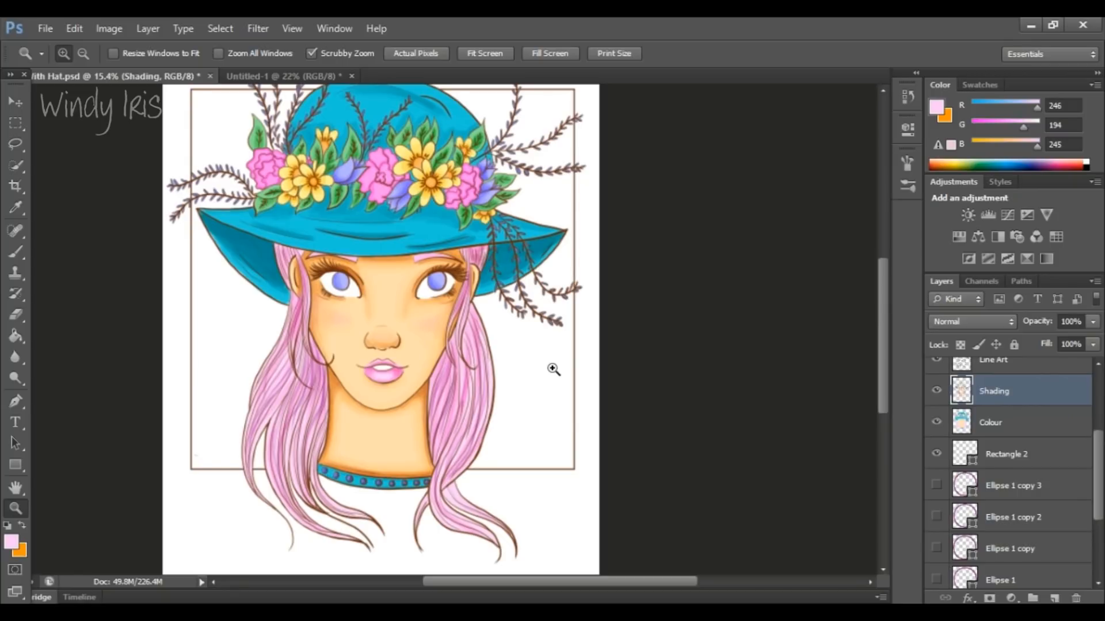
{"action": "mouse_move", "coordinate": [861, 339]}
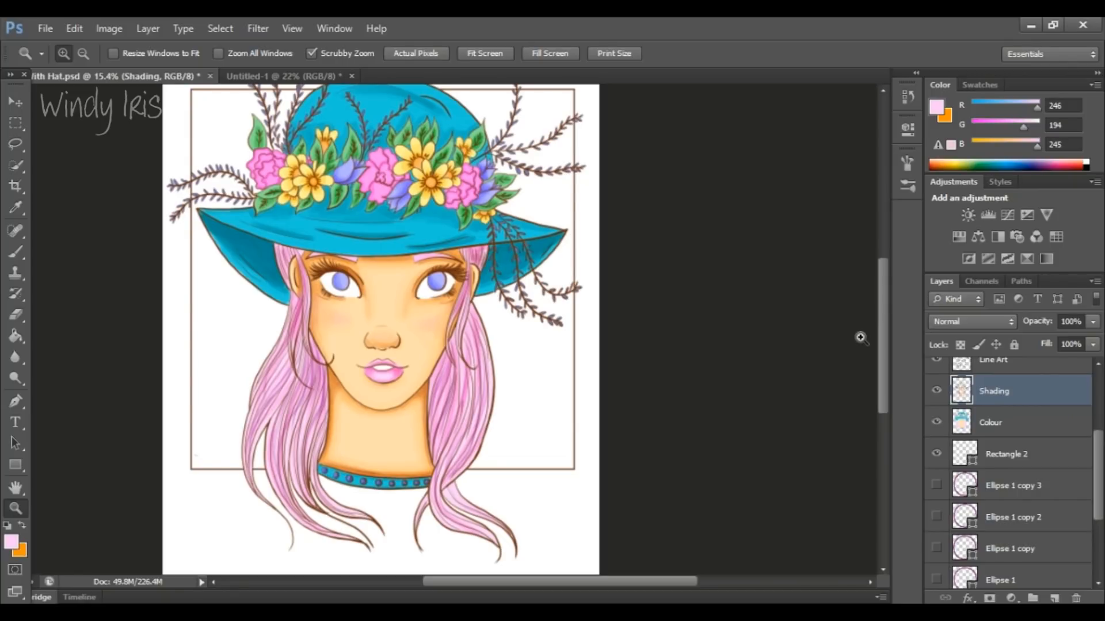
Save the finished portrait via File > Save.
{"action": "left_click", "coordinate": [45, 27]}
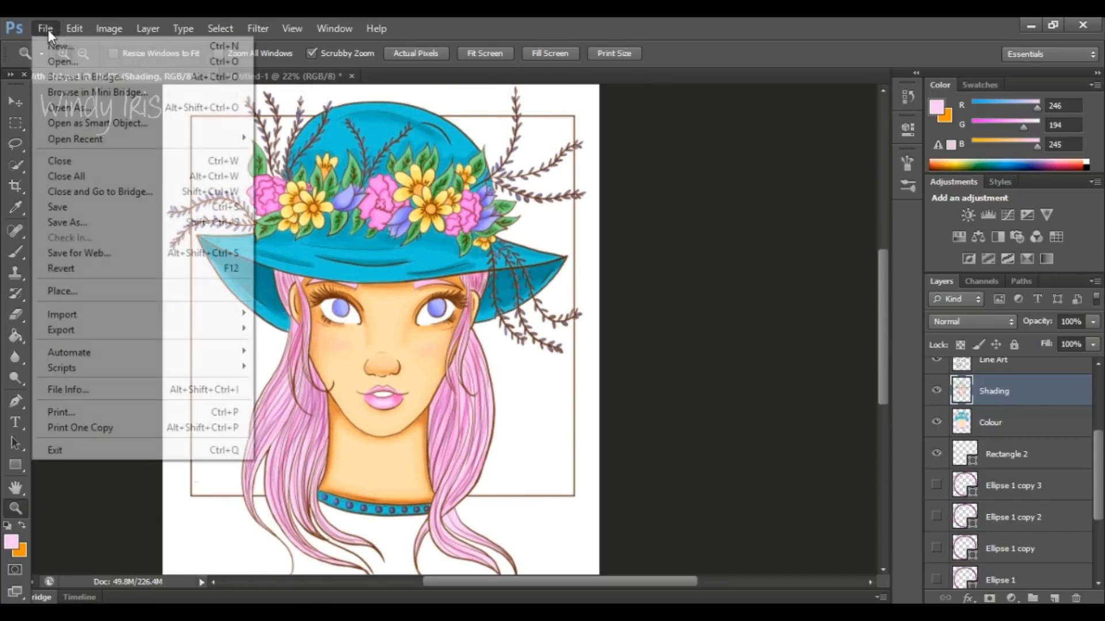
{"action": "left_click", "coordinate": [57, 207]}
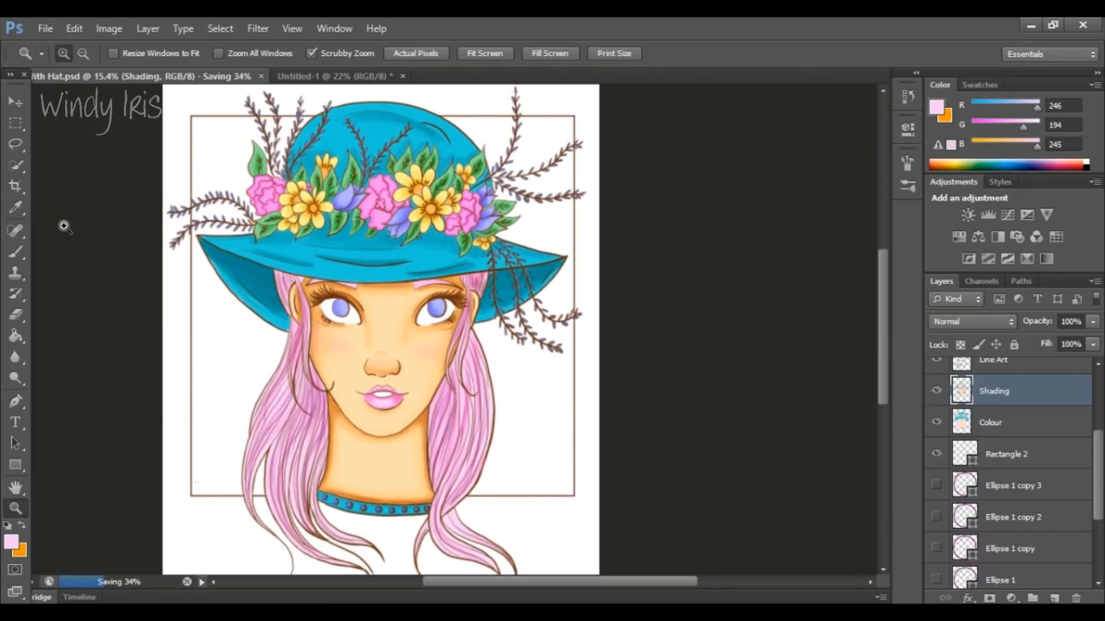